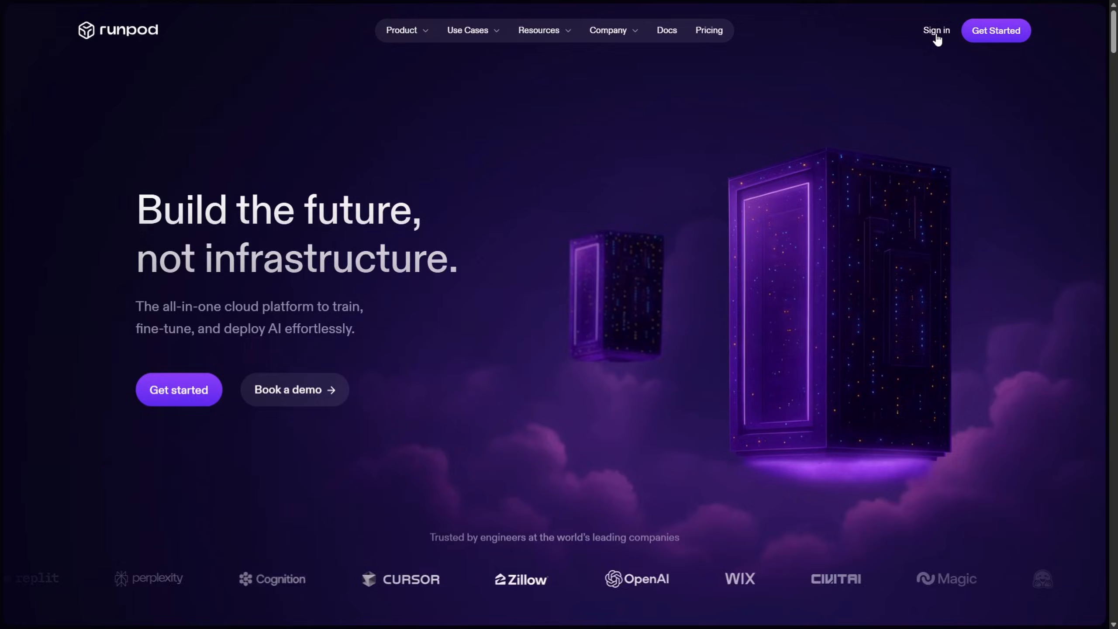
# Step: Begin signing in to the RunPod account from the homepage navigation
pyautogui.click(936, 30)
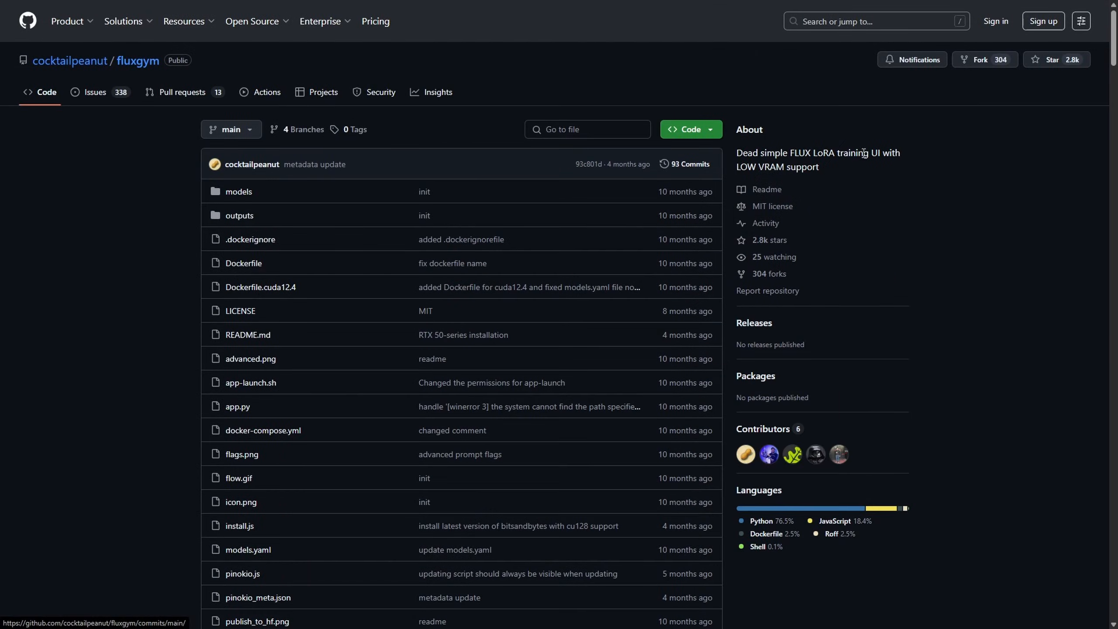
# Step: Scroll to the fluxgym README and highlight its LOW VRAM (12GB/16GB/20GB) support wording
pyautogui.scroll(-3)
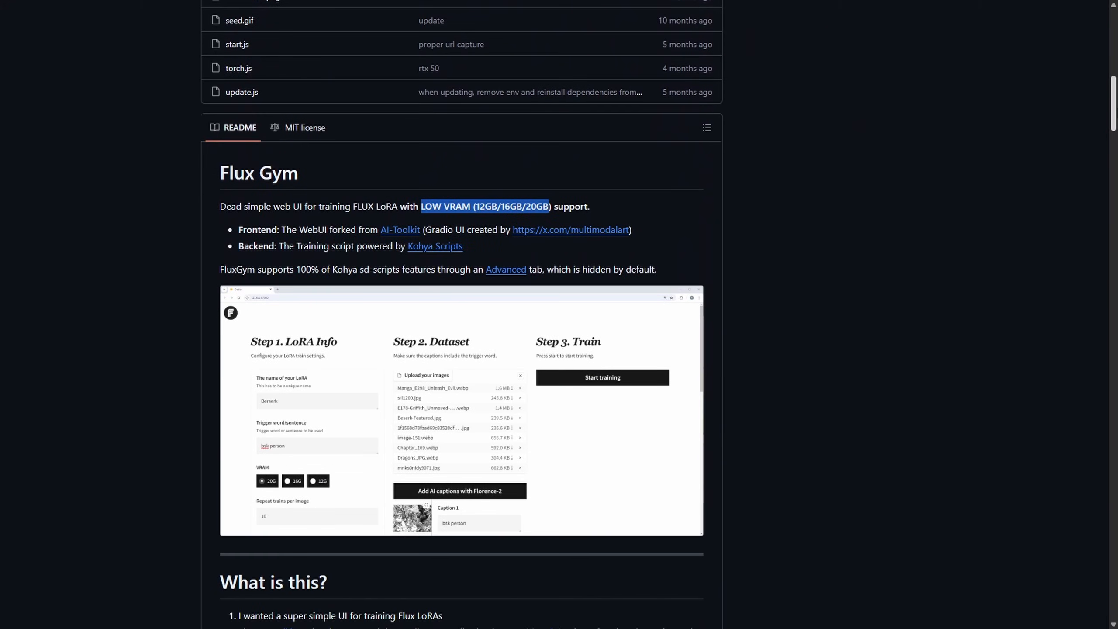
pyautogui.scroll(-3)
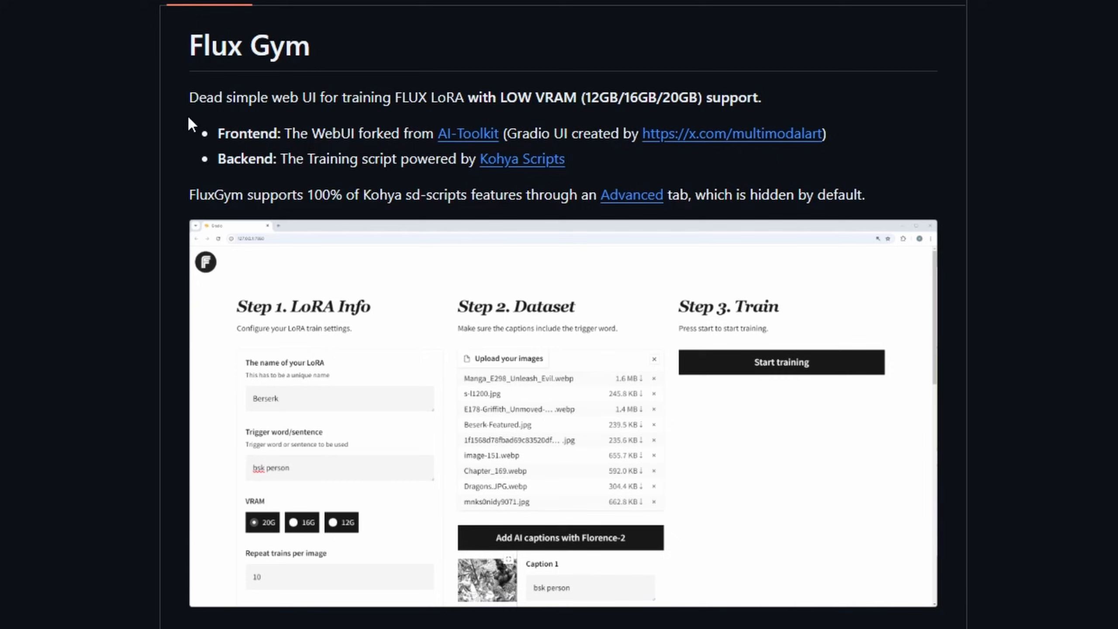
pyautogui.moveTo(560, 357)
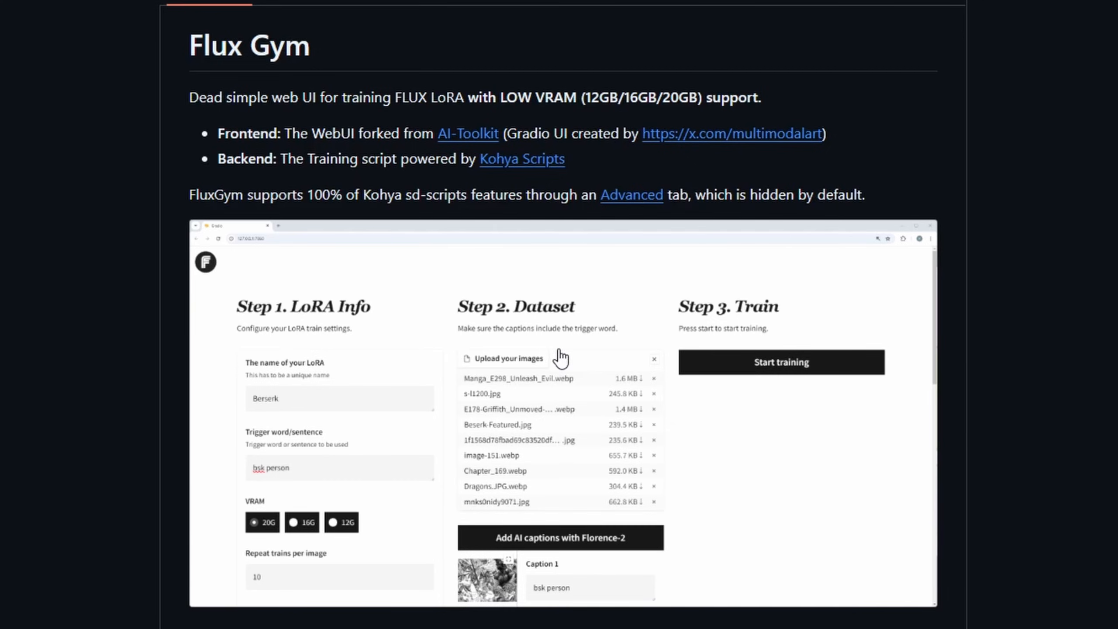
pyautogui.moveTo(821, 317)
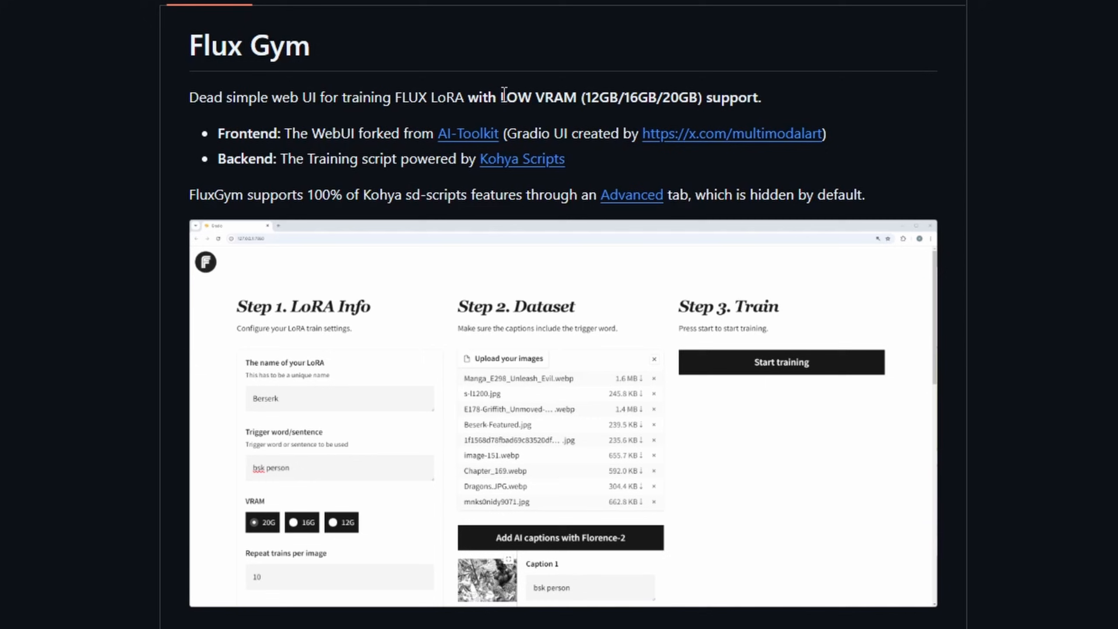
pyautogui.doubleClick(538, 98)
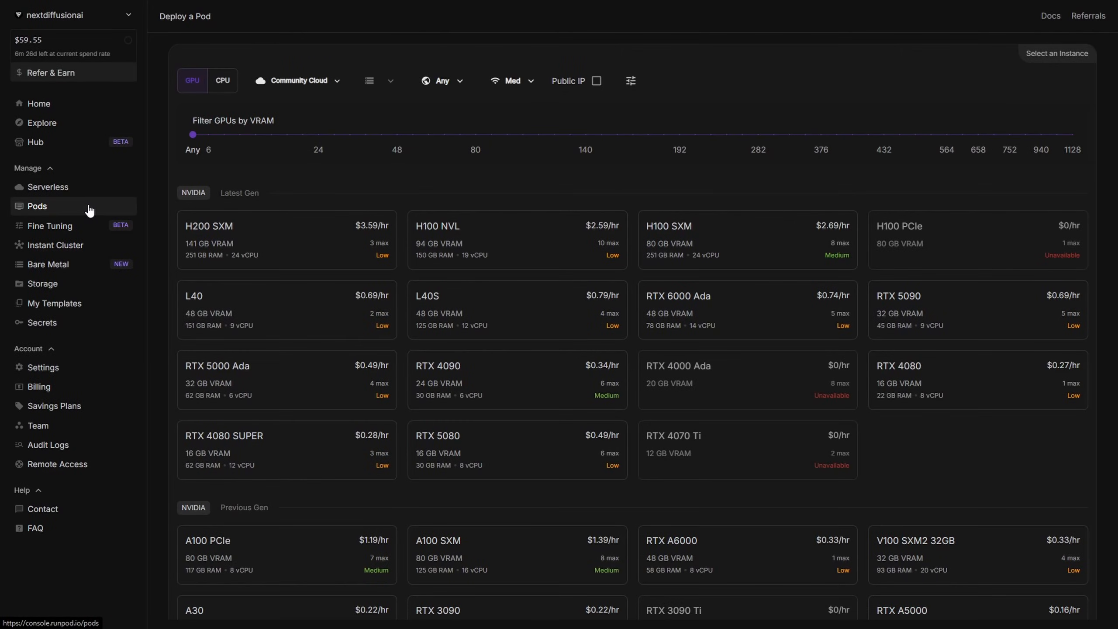
pyautogui.moveTo(79, 209)
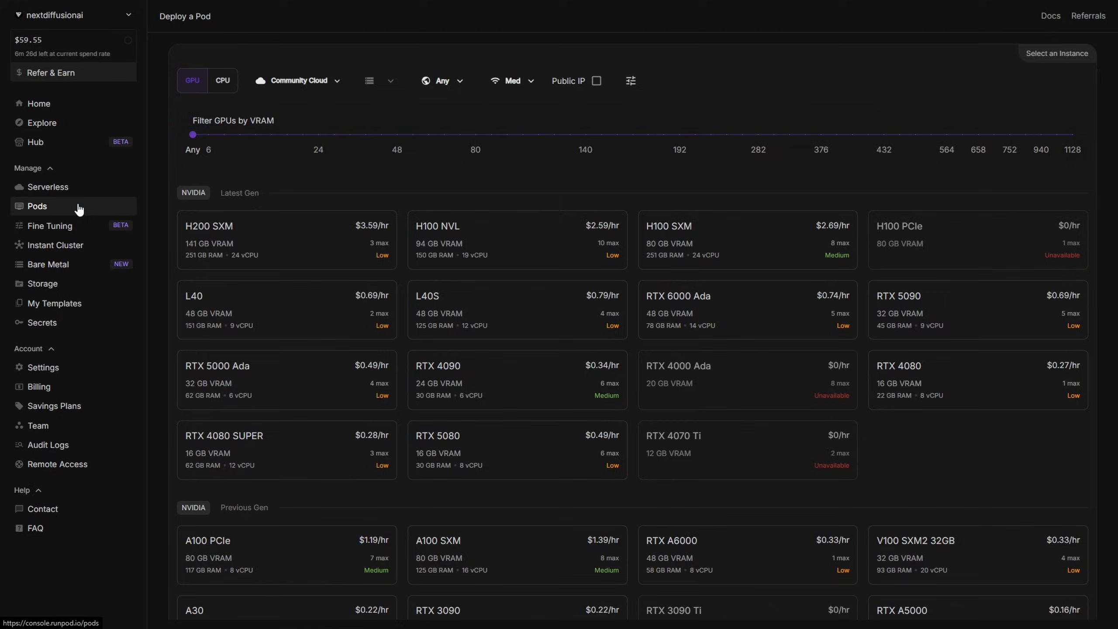
# Step: Go to Pods, review the Community Cloud GPU list and choose the RTX 4090 (24 GB)
pyautogui.click(37, 206)
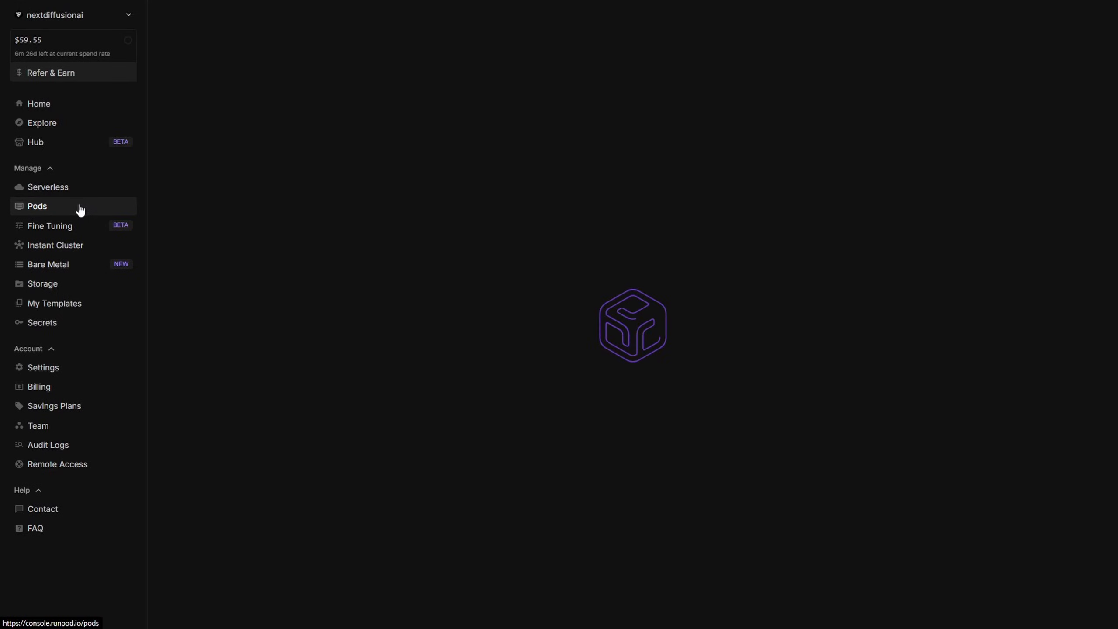
pyautogui.click(36, 206)
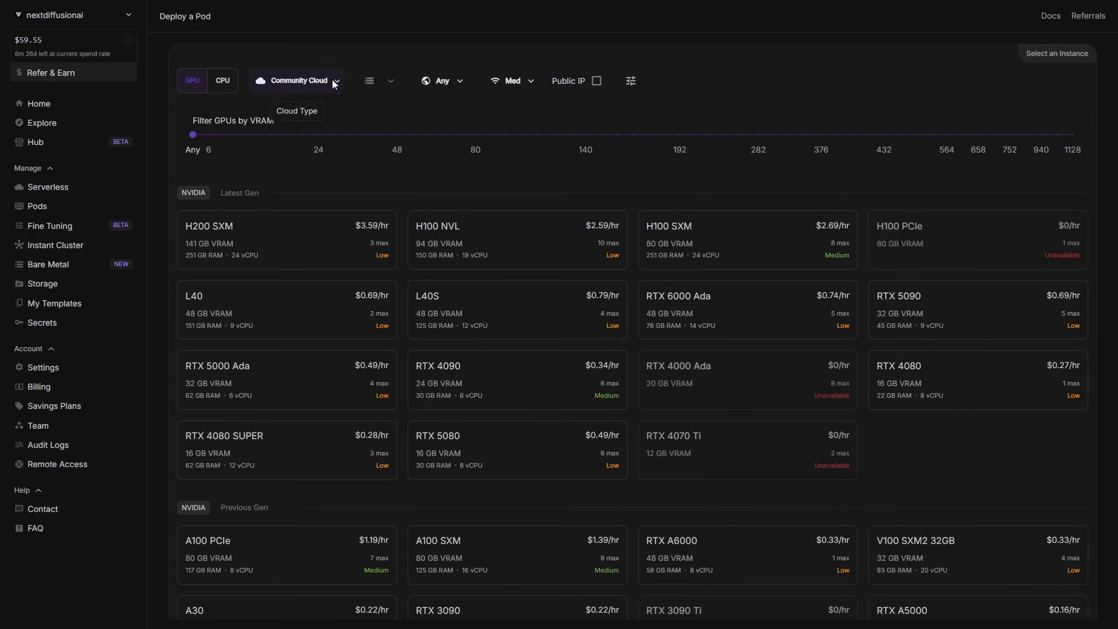
pyautogui.click(294, 80)
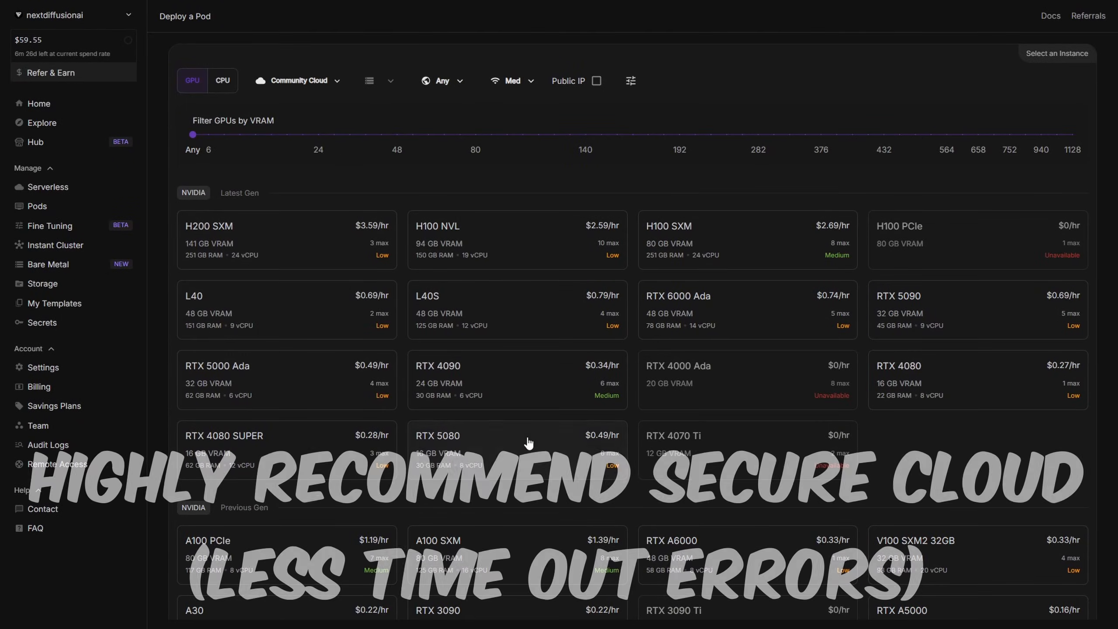
pyautogui.moveTo(440, 270)
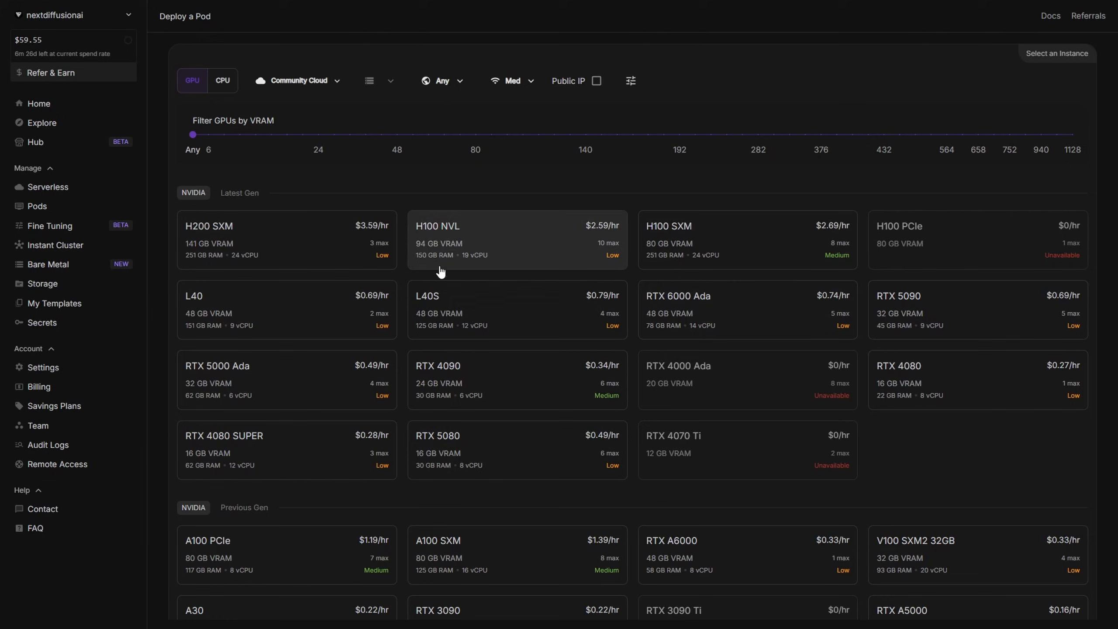
pyautogui.moveTo(416, 491)
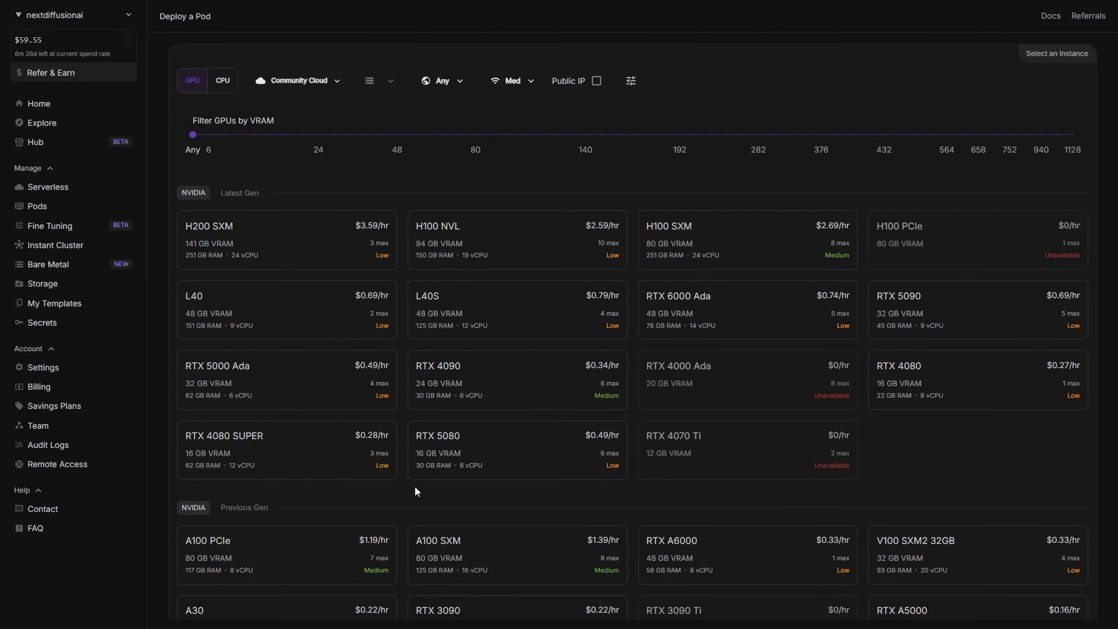
pyautogui.moveTo(401, 489)
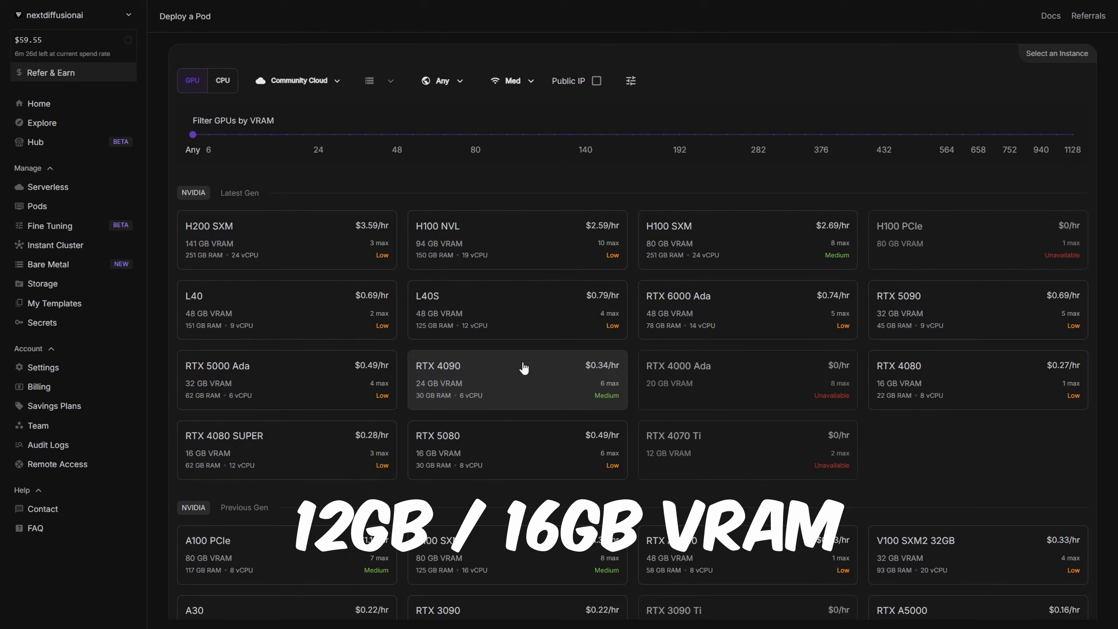
pyautogui.moveTo(547, 386)
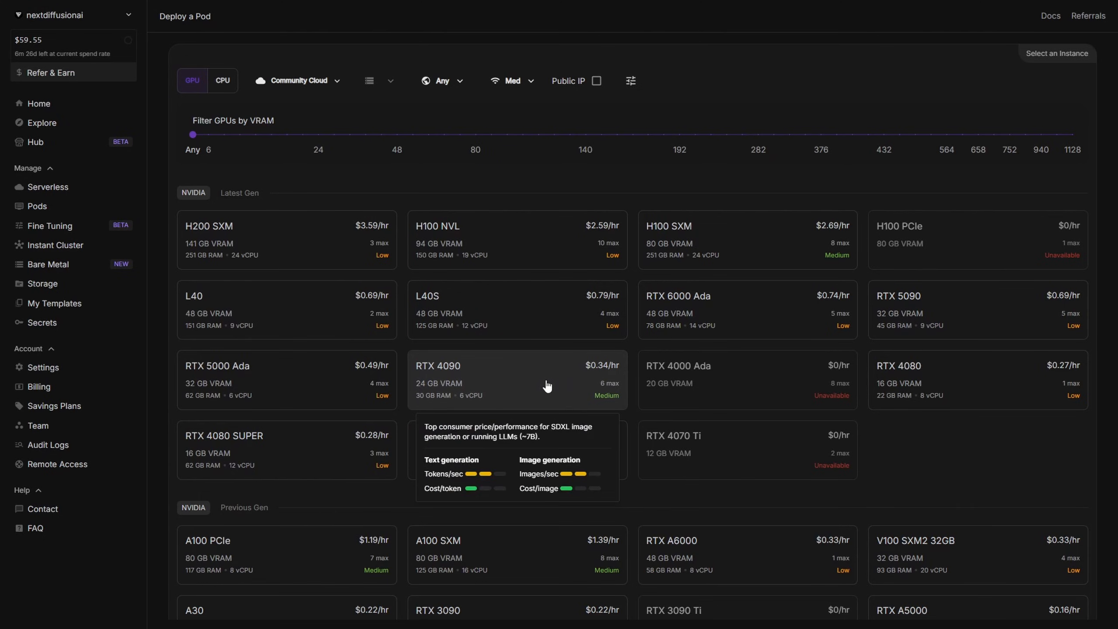
pyautogui.click(546, 385)
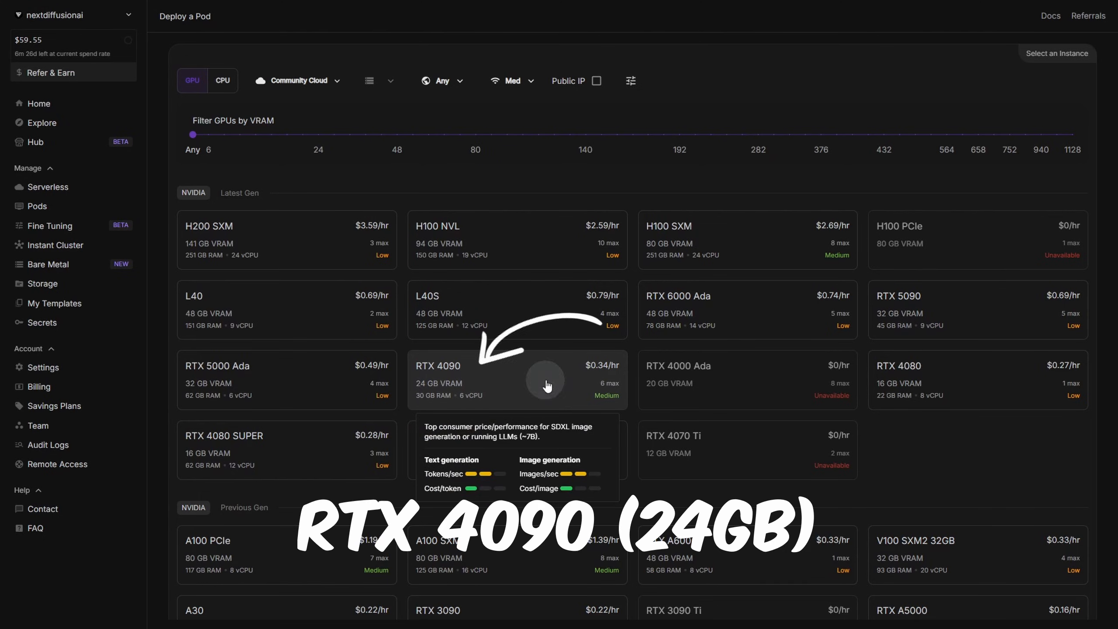
pyautogui.click(517, 380)
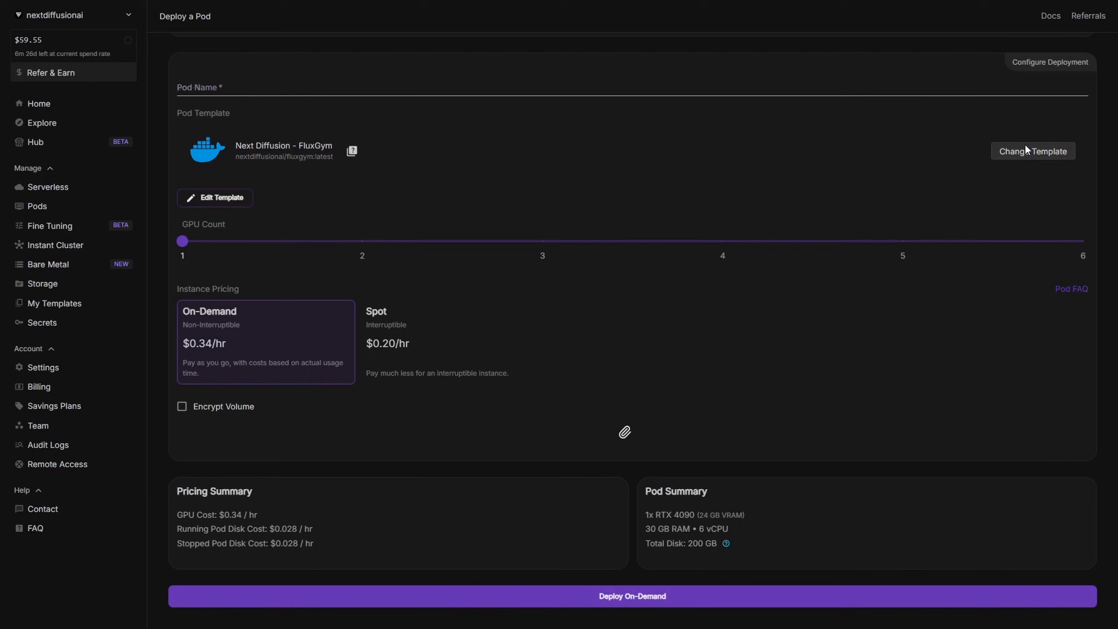
# Step: Browse the pod templates and keep Next Diffusion - FluxGym with On-Demand $0.34/hr pricing
pyautogui.click(1032, 151)
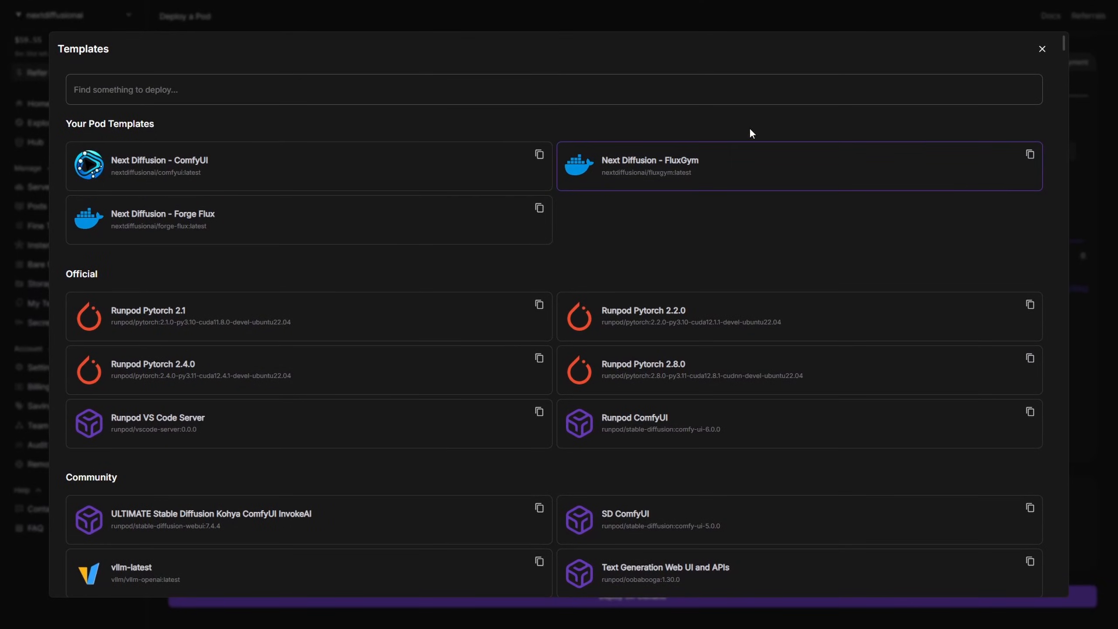
pyautogui.click(785, 166)
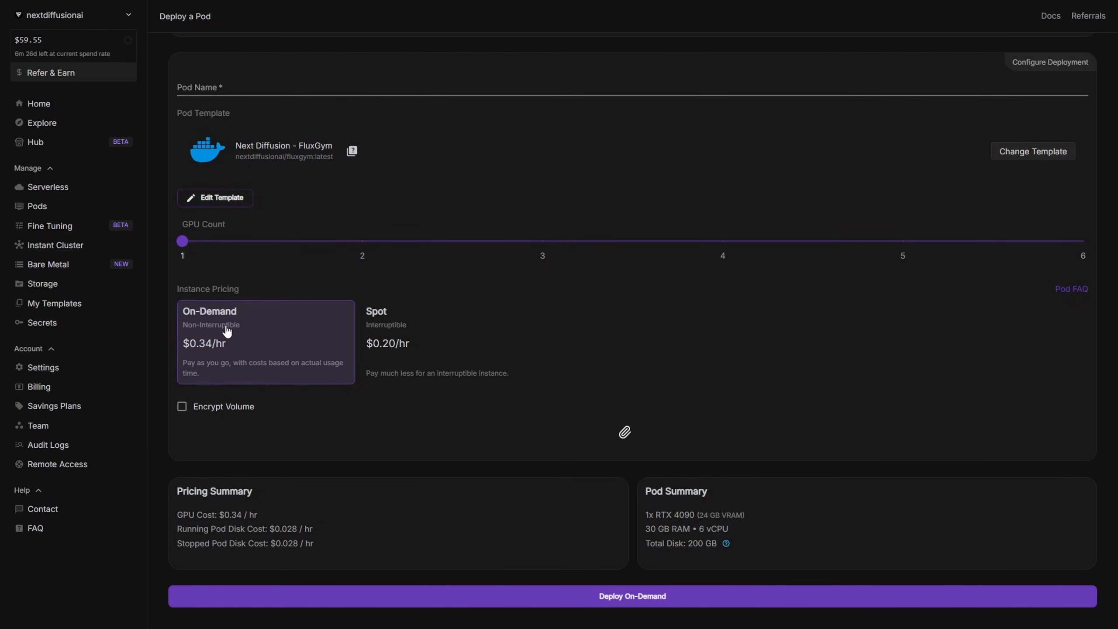
pyautogui.moveTo(257, 345)
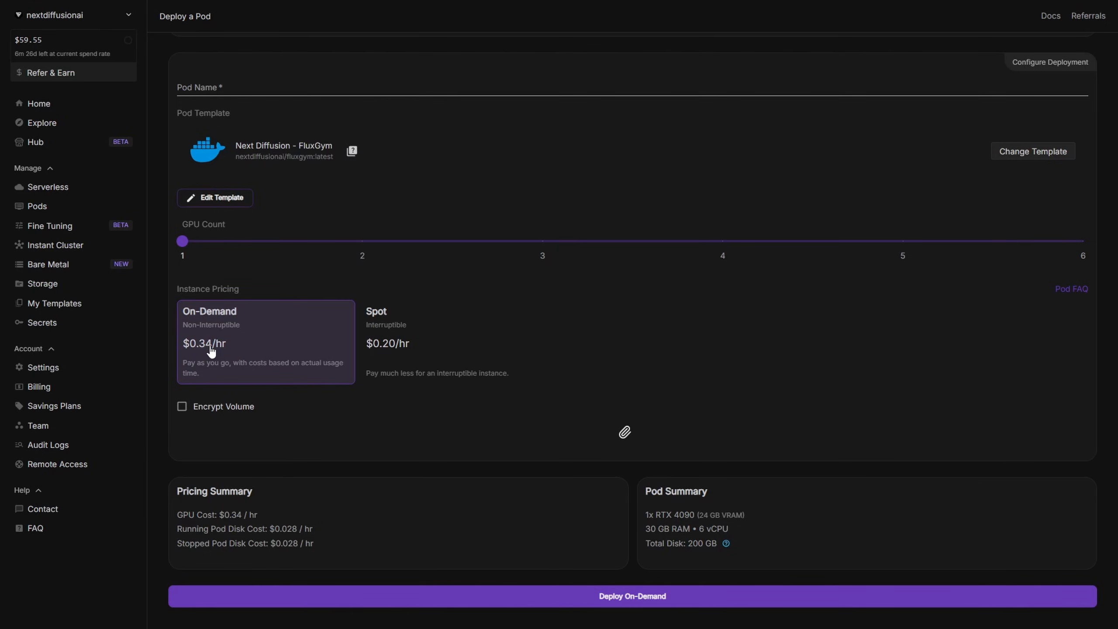
pyautogui.moveTo(218, 353)
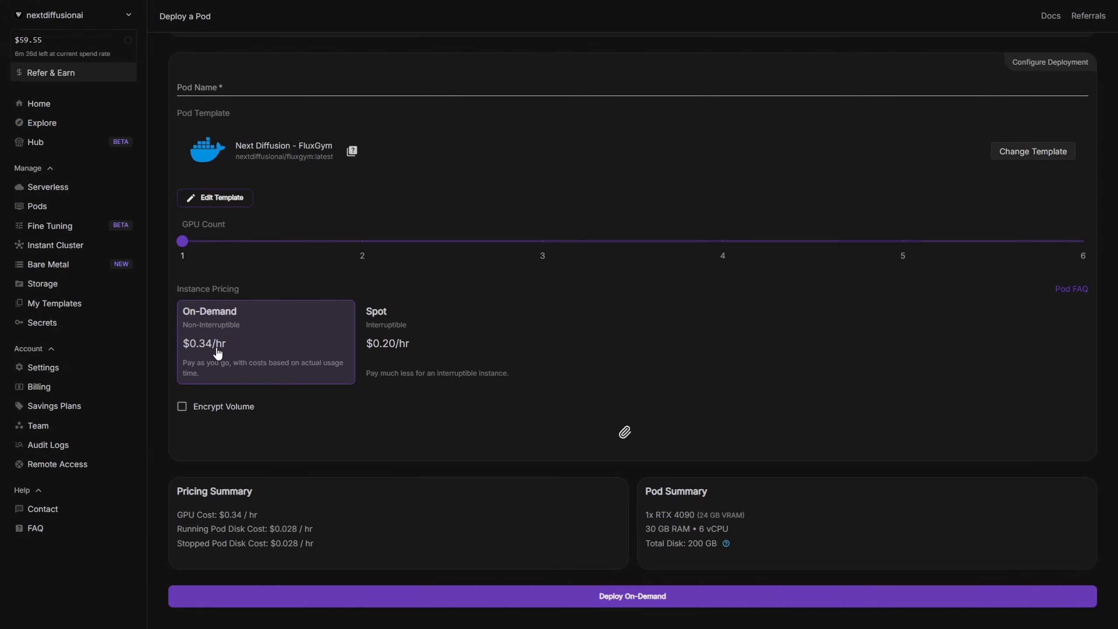
pyautogui.moveTo(233, 356)
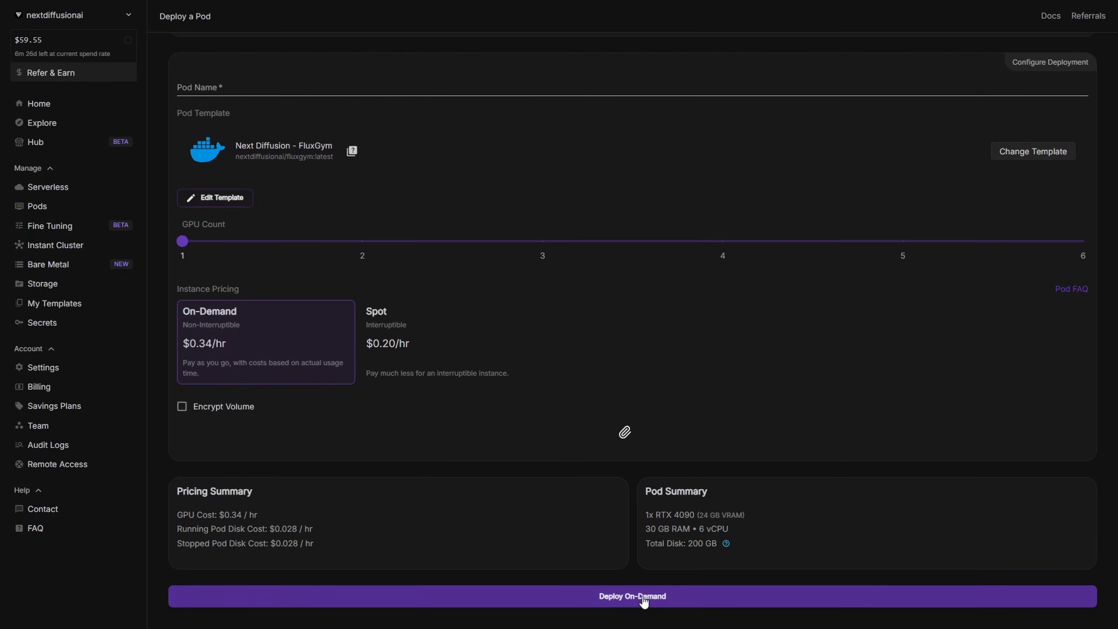
# Step: Deploy the FluxGym pod on demand and go to the My Pods list showing it on an RTX 4090
pyautogui.click(631, 596)
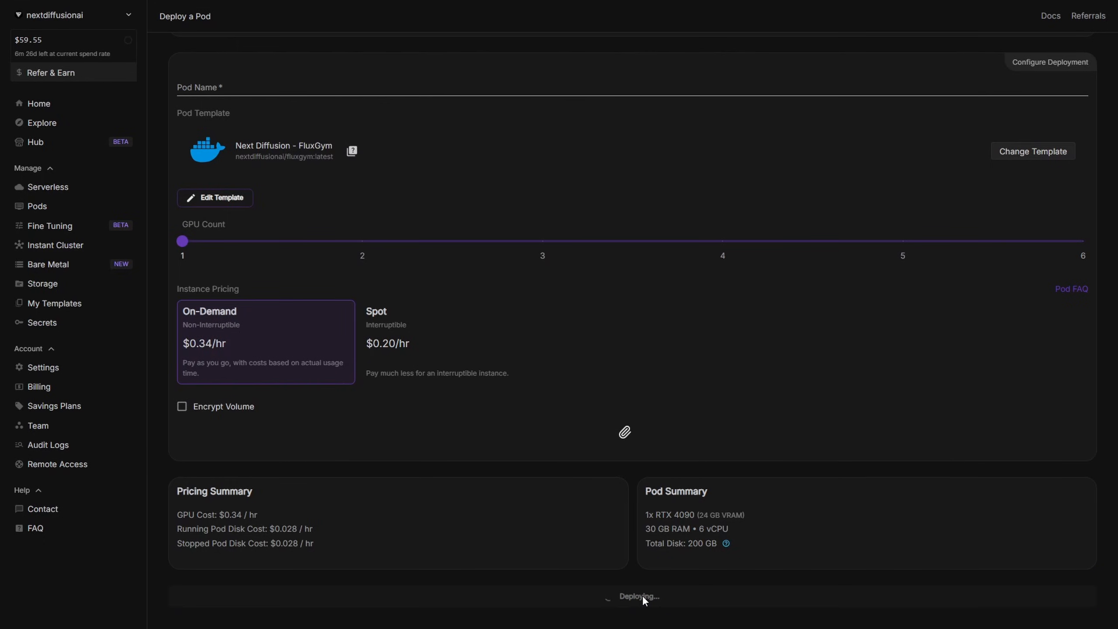
pyautogui.click(630, 596)
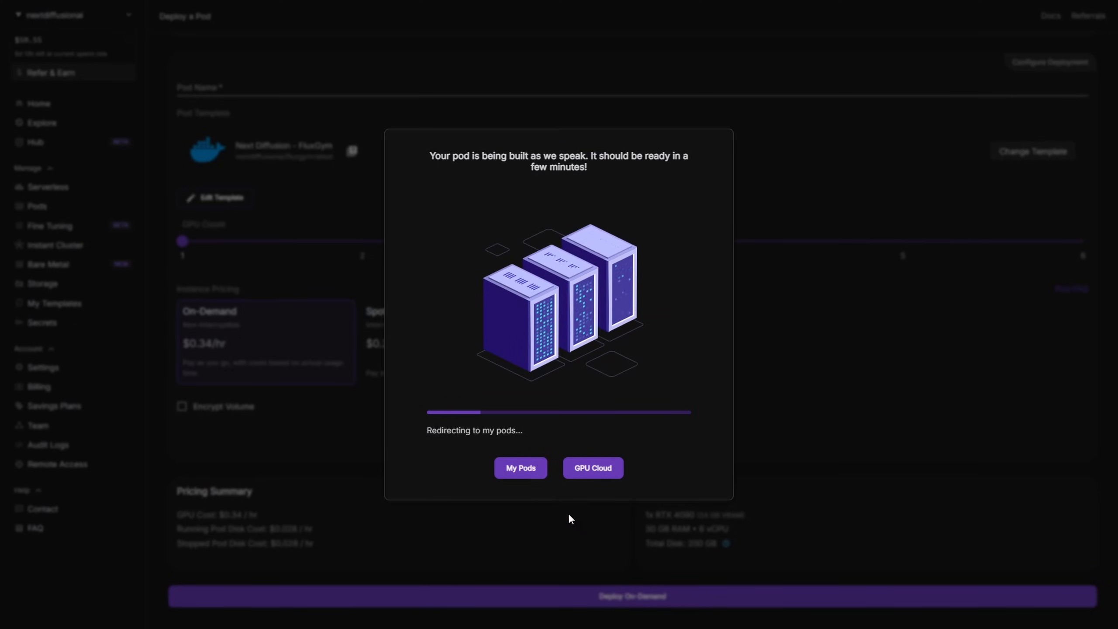
pyautogui.click(520, 469)
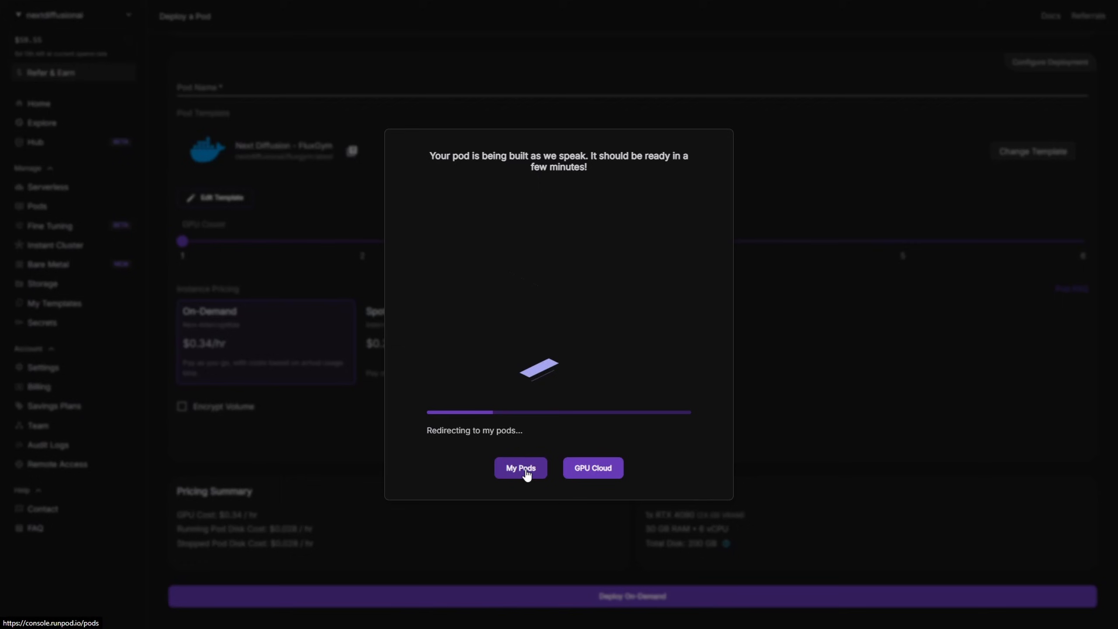
pyautogui.click(519, 468)
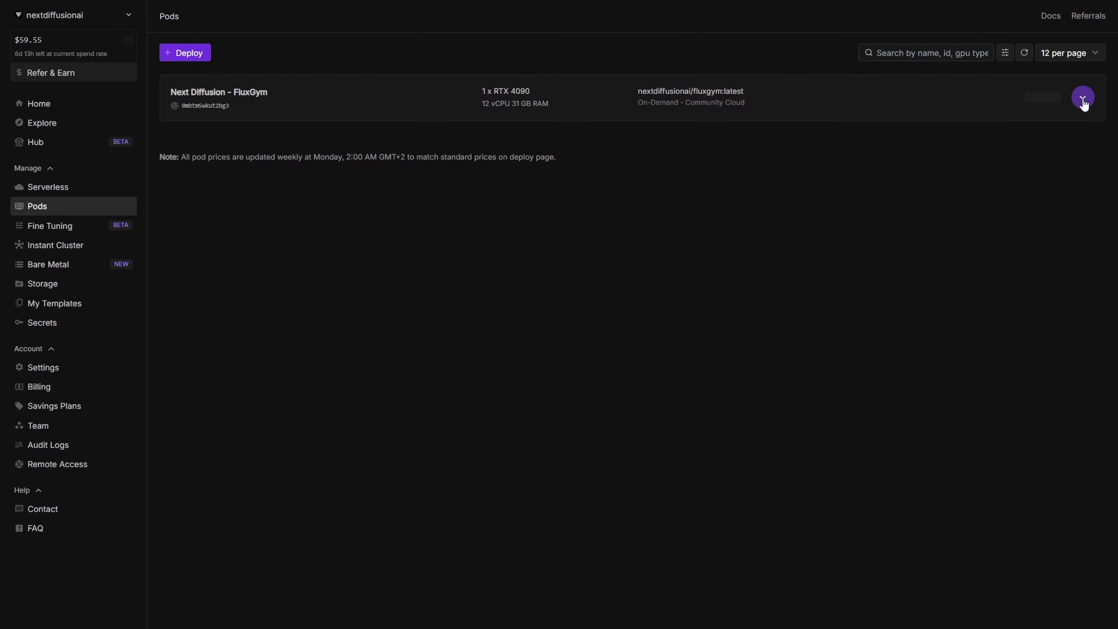
# Step: Expand the FluxGym pod and read its container logs reporting FluxGym ready on port 7860
pyautogui.click(1082, 98)
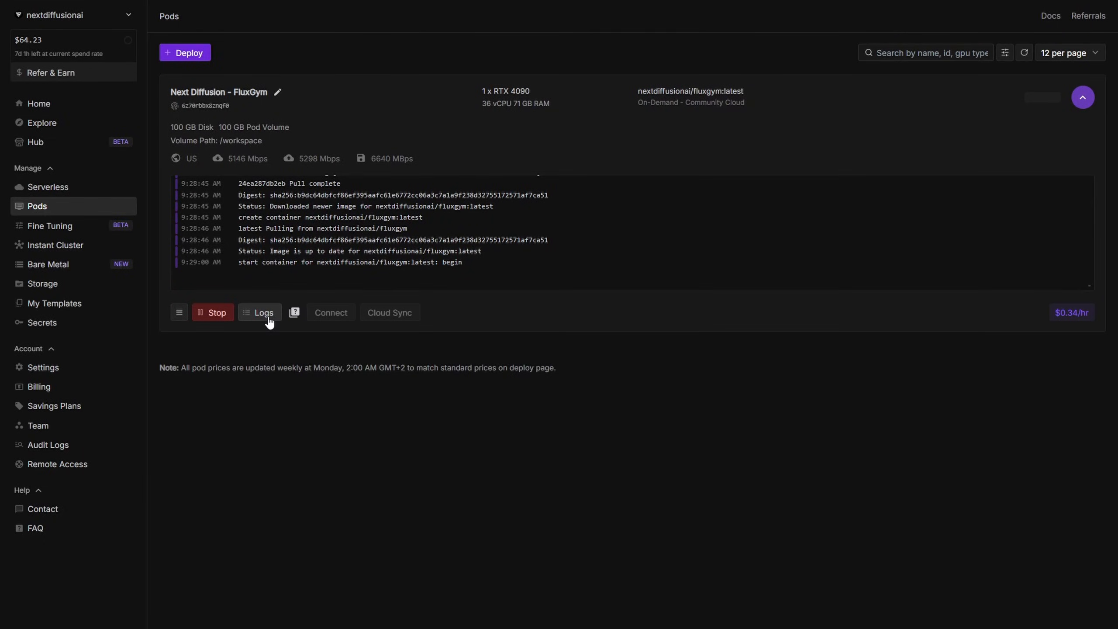
pyautogui.click(258, 313)
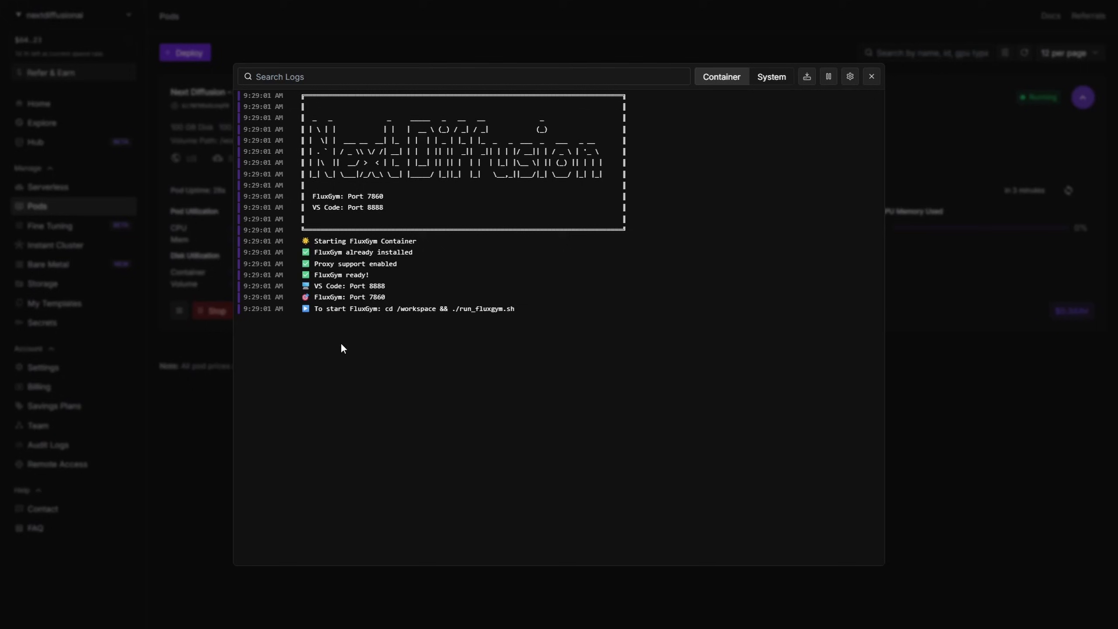
pyautogui.doubleClick(350, 285)
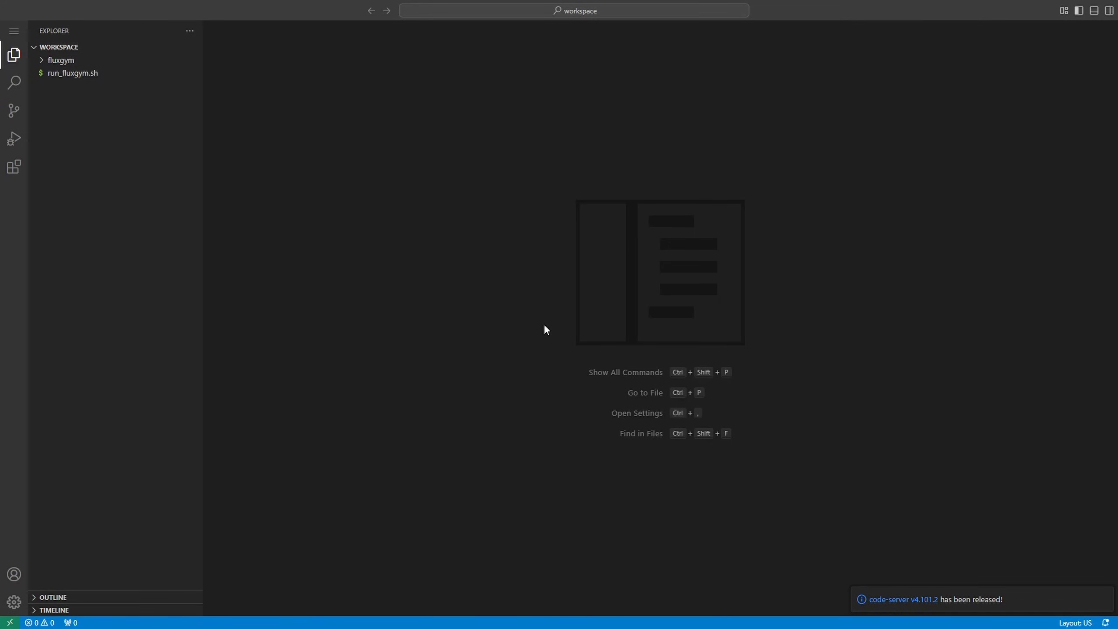
# Step: Browse the fluxgym workspace folder and open the run_fluxgym.sh launch script
pyautogui.click(61, 60)
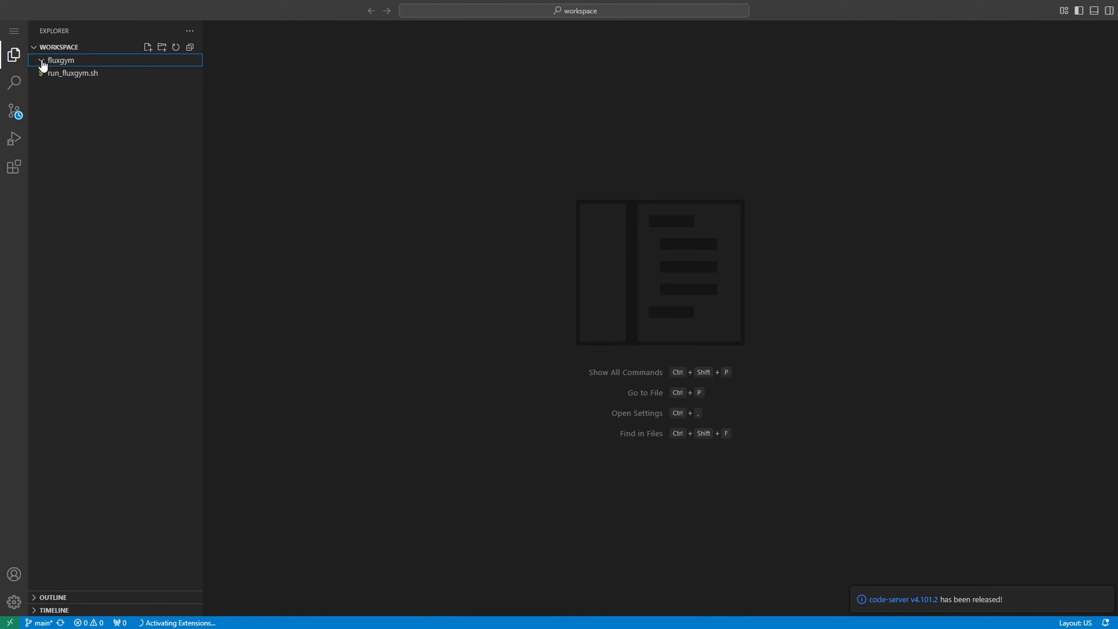
pyautogui.click(61, 61)
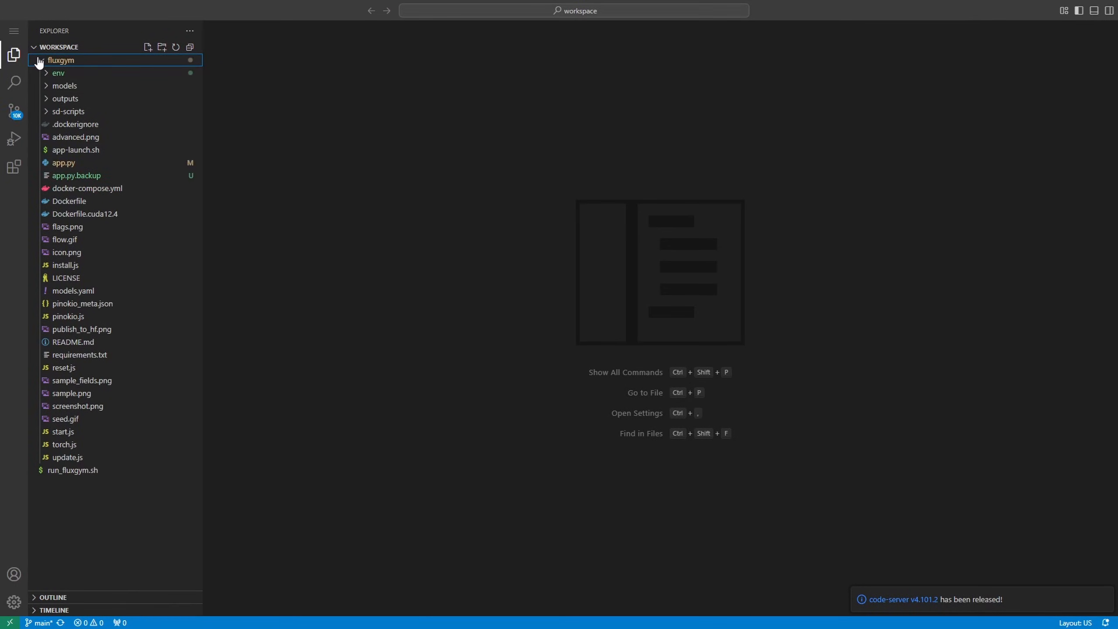
pyautogui.click(60, 60)
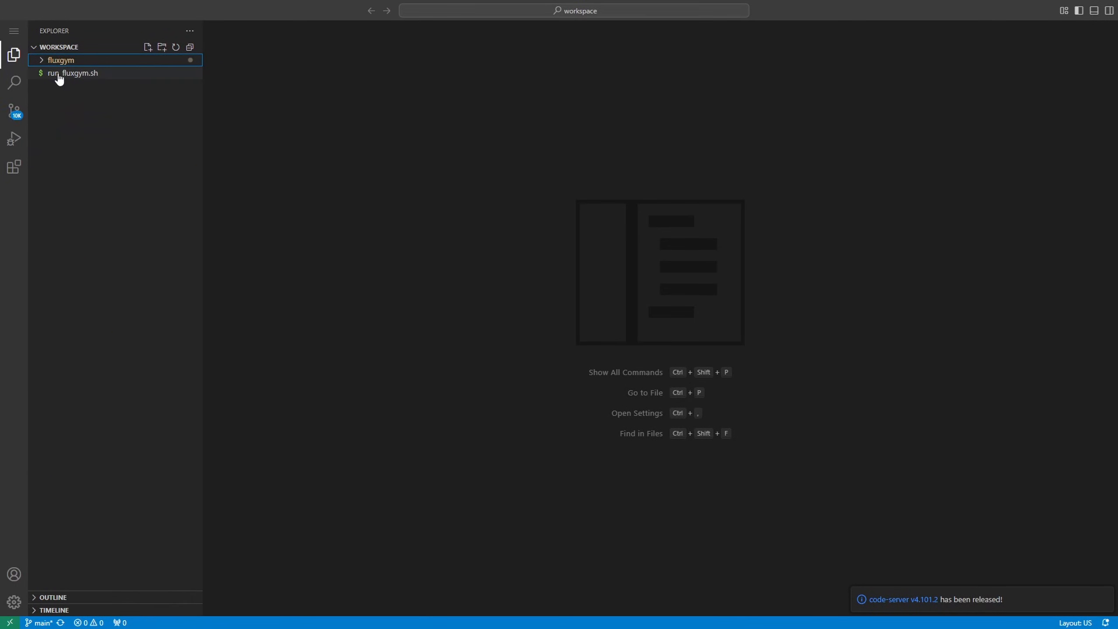
pyautogui.moveTo(145, 125)
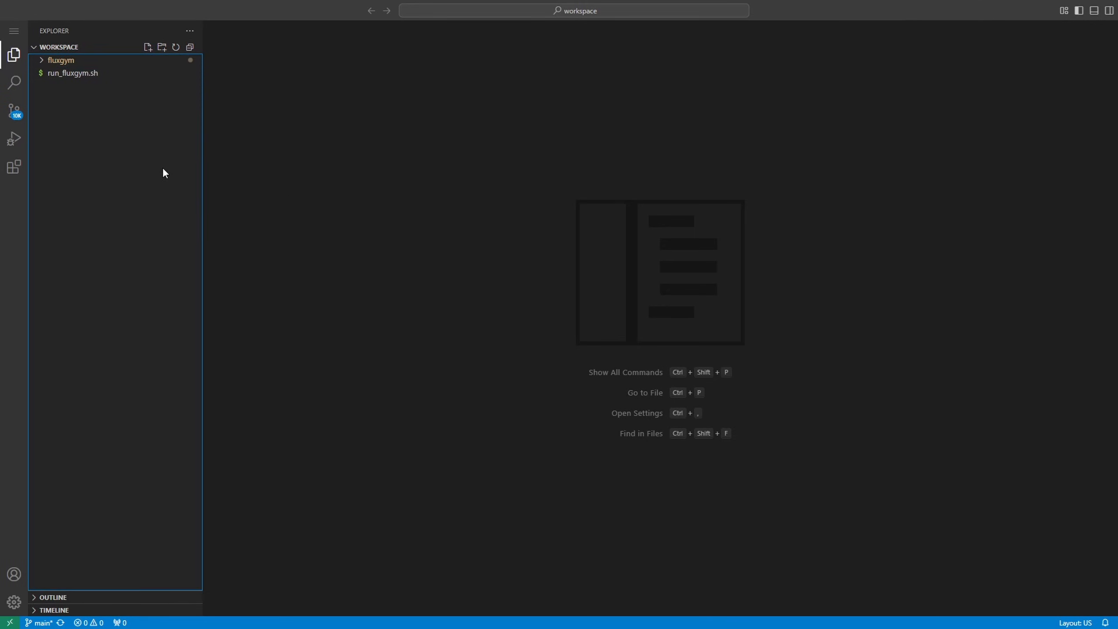
pyautogui.moveTo(71, 72)
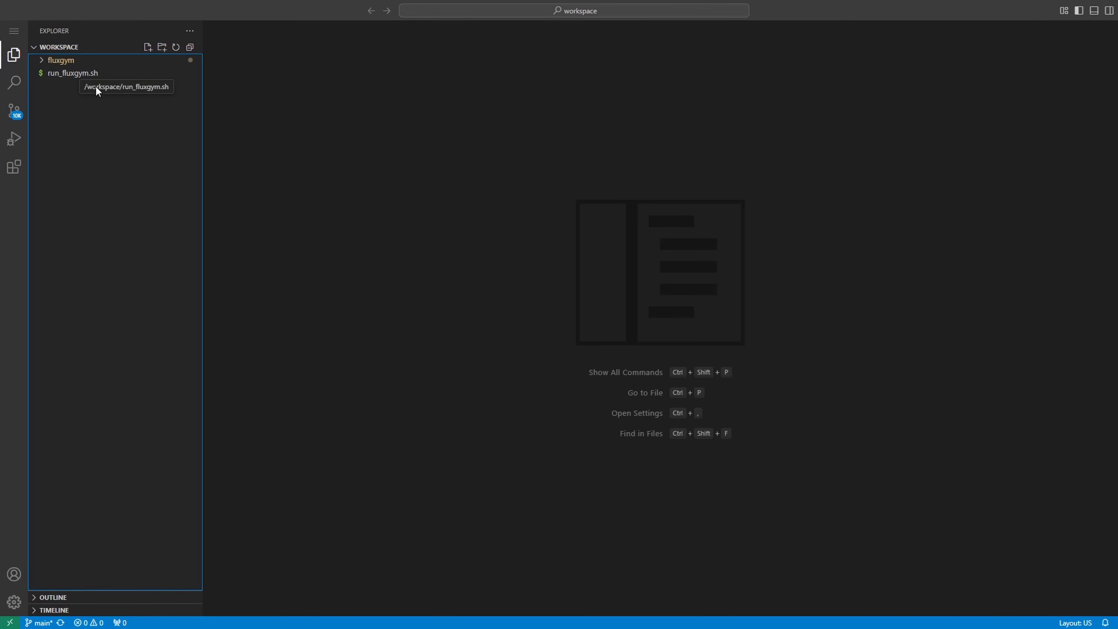
pyautogui.click(72, 73)
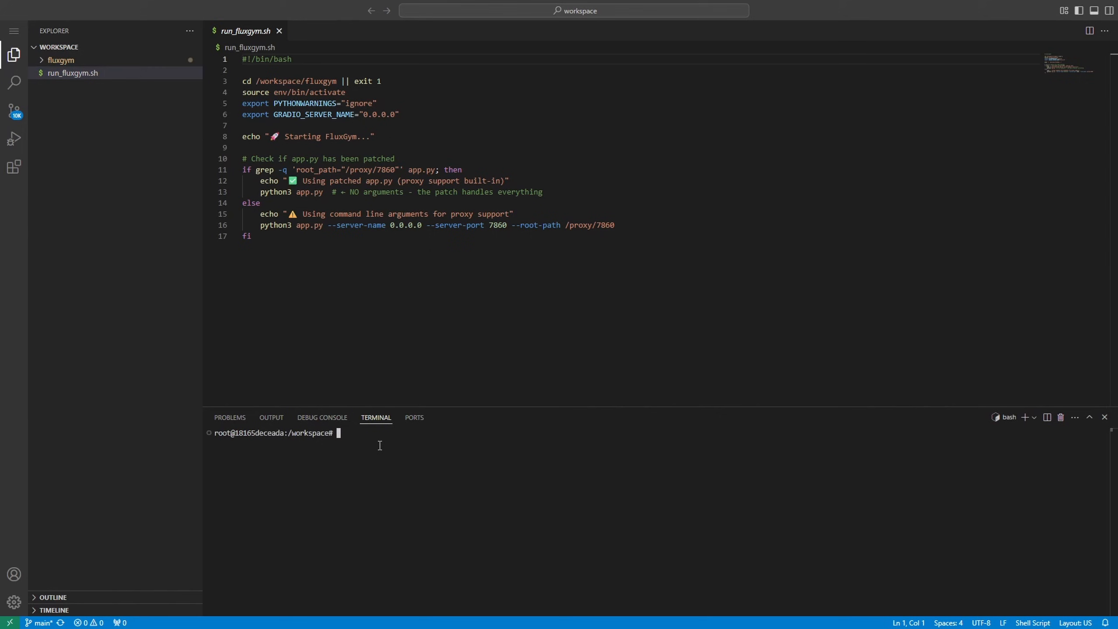
# Step: Run ./run_fluxgym.sh in the terminal and open the FluxGym app served on port 7860
pyautogui.write('./run')
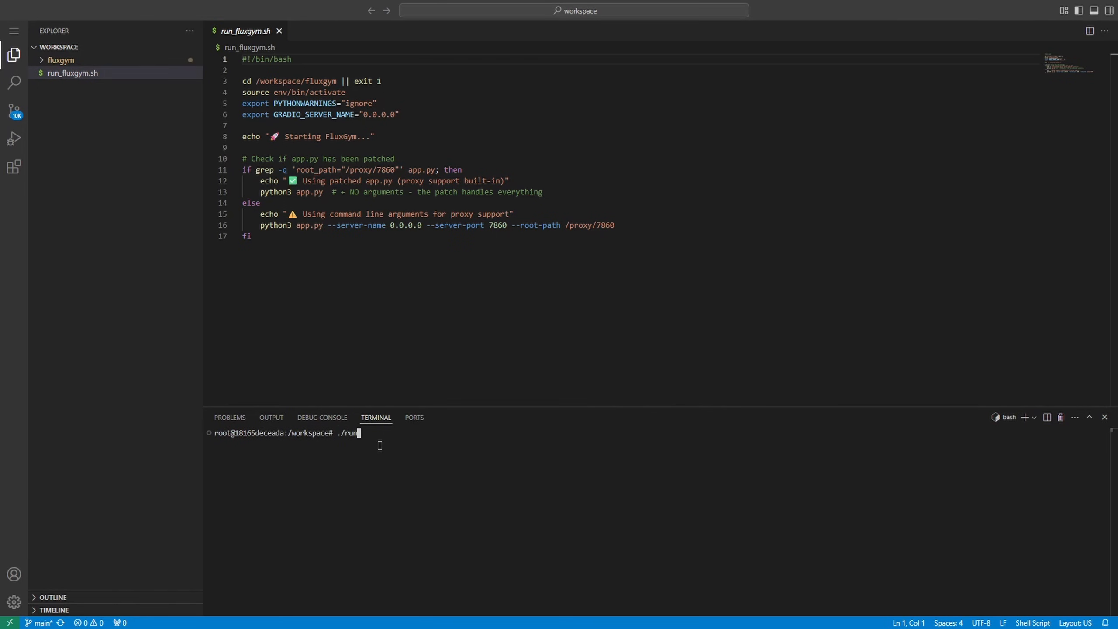
pyautogui.write('_fluxgym')
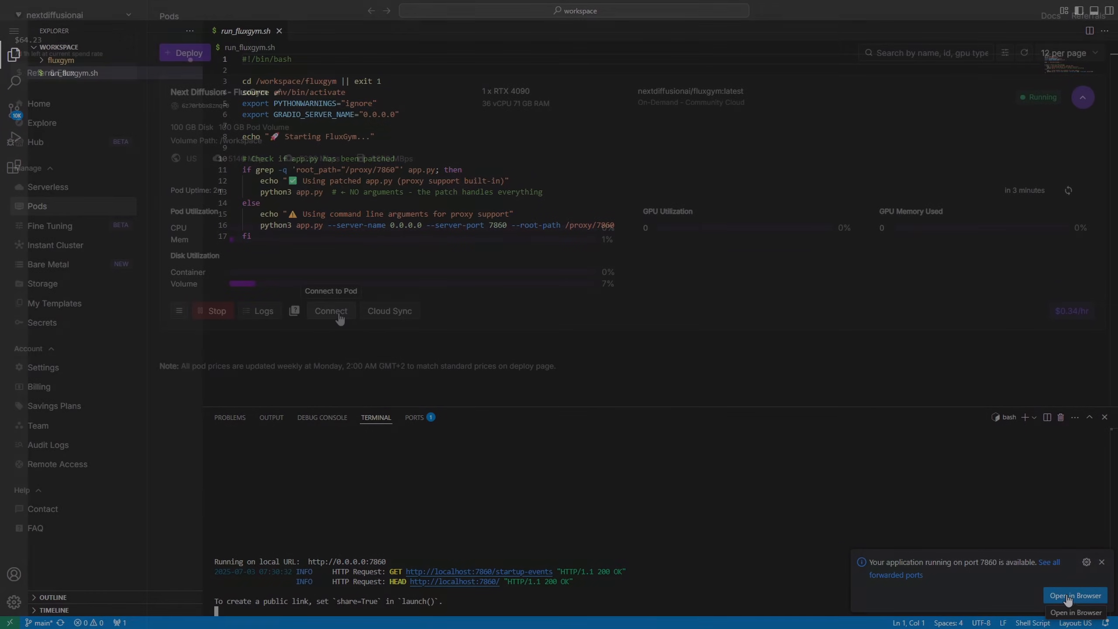
pyautogui.click(330, 310)
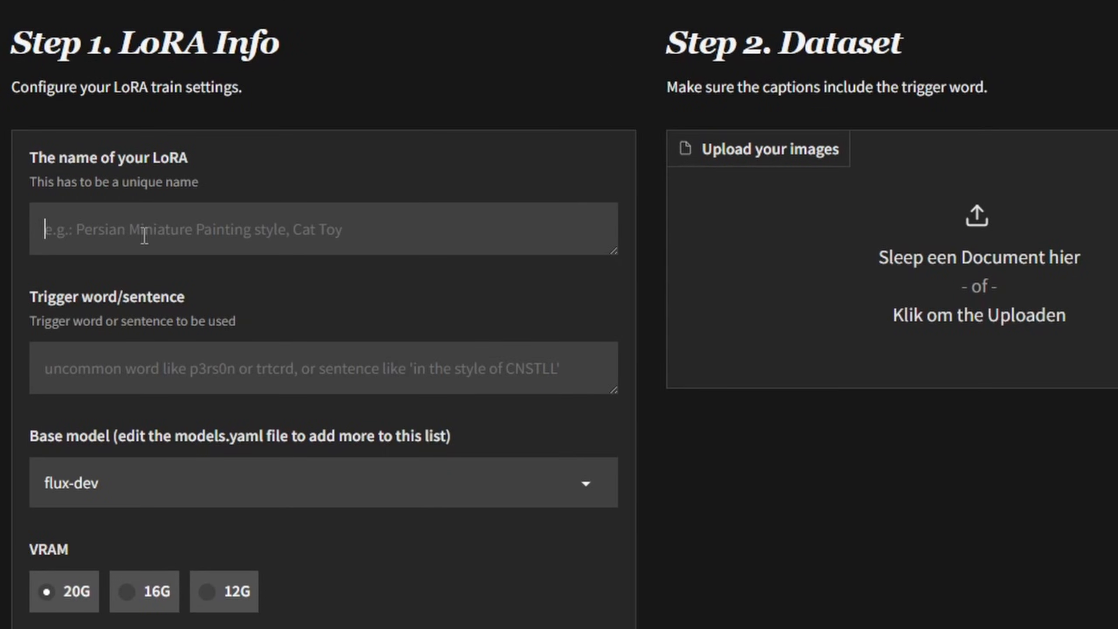
# Step: Enter ch3rrybl0nde as both the LoRA name and the trigger word
pyautogui.write('ch3rry')
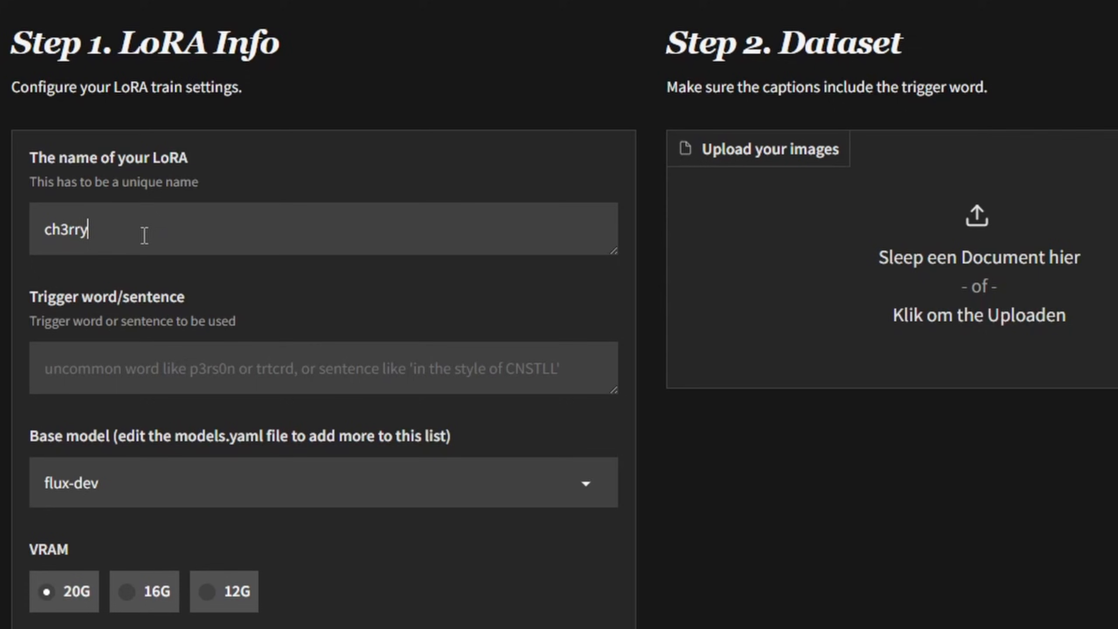
pyautogui.write('bl0nde')
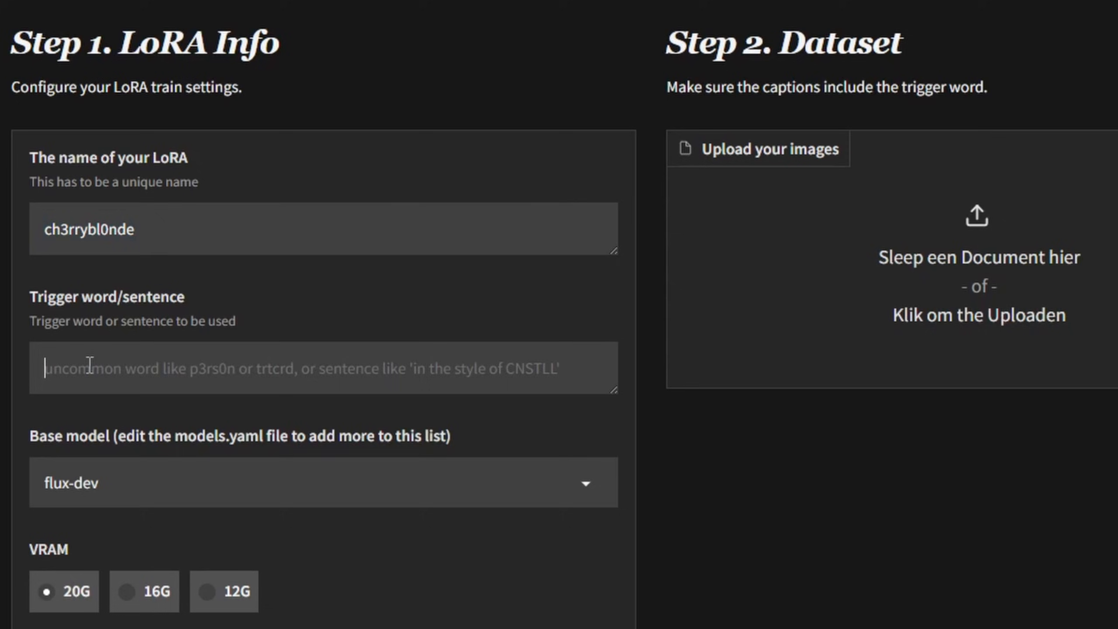
pyautogui.write('ch3rrybl0nde')
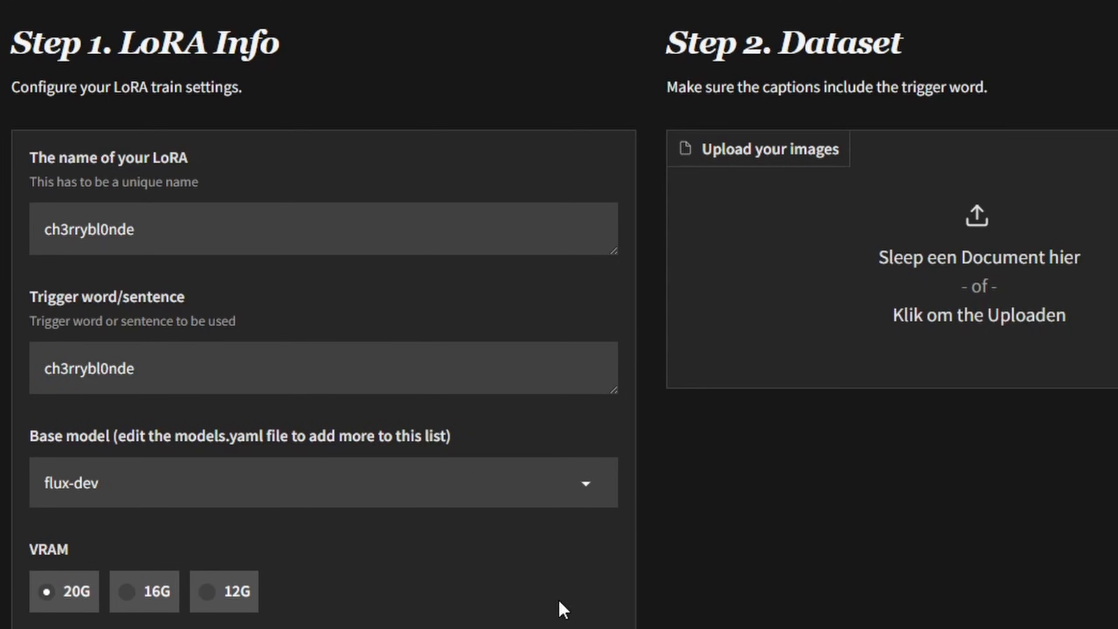
pyautogui.moveTo(652, 559)
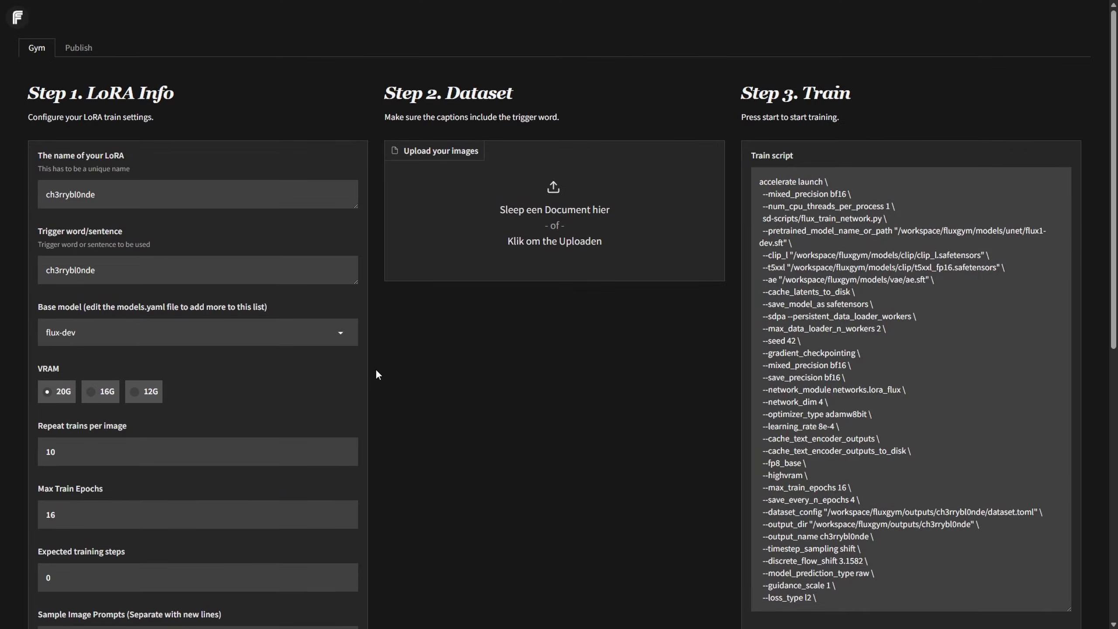
pyautogui.scroll(-3)
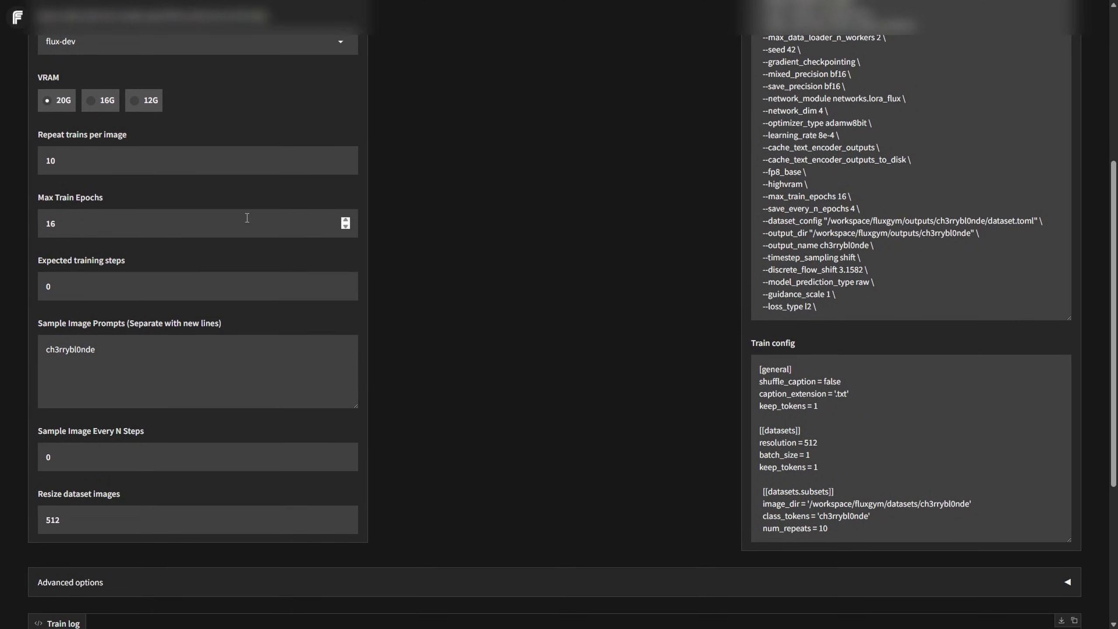
pyautogui.moveTo(88, 141)
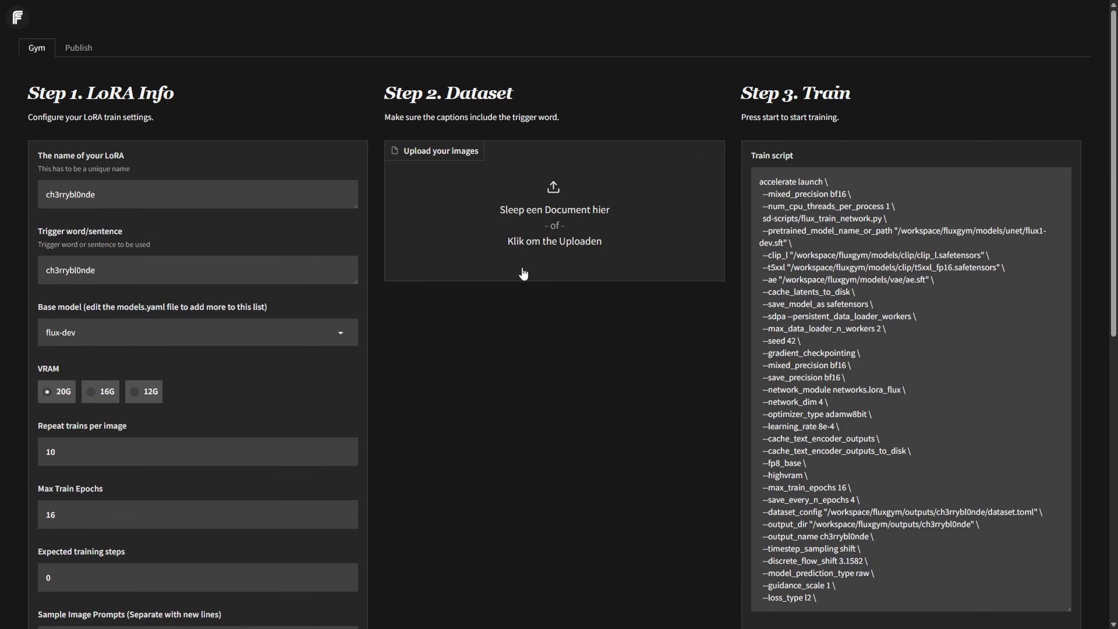
pyautogui.moveTo(558, 200)
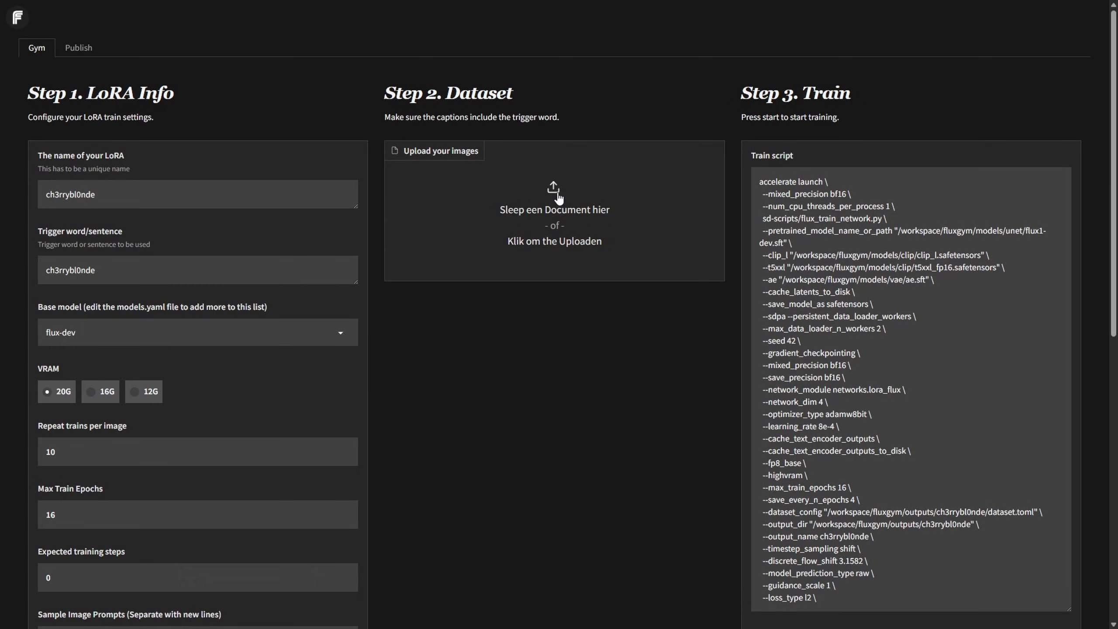
pyautogui.moveTo(567, 195)
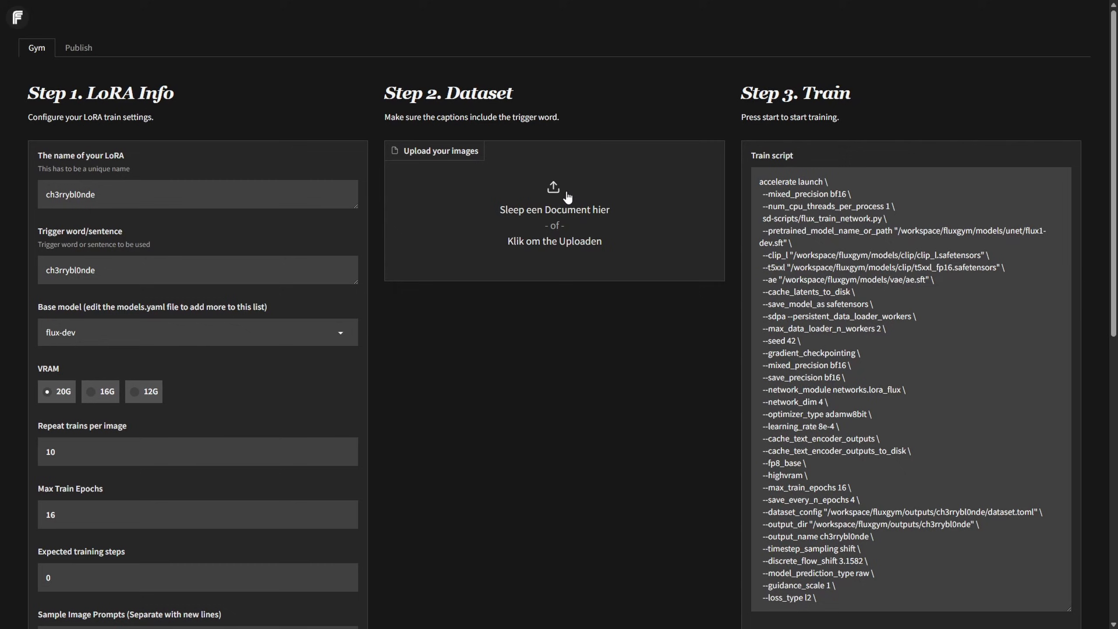
pyautogui.moveTo(555, 105)
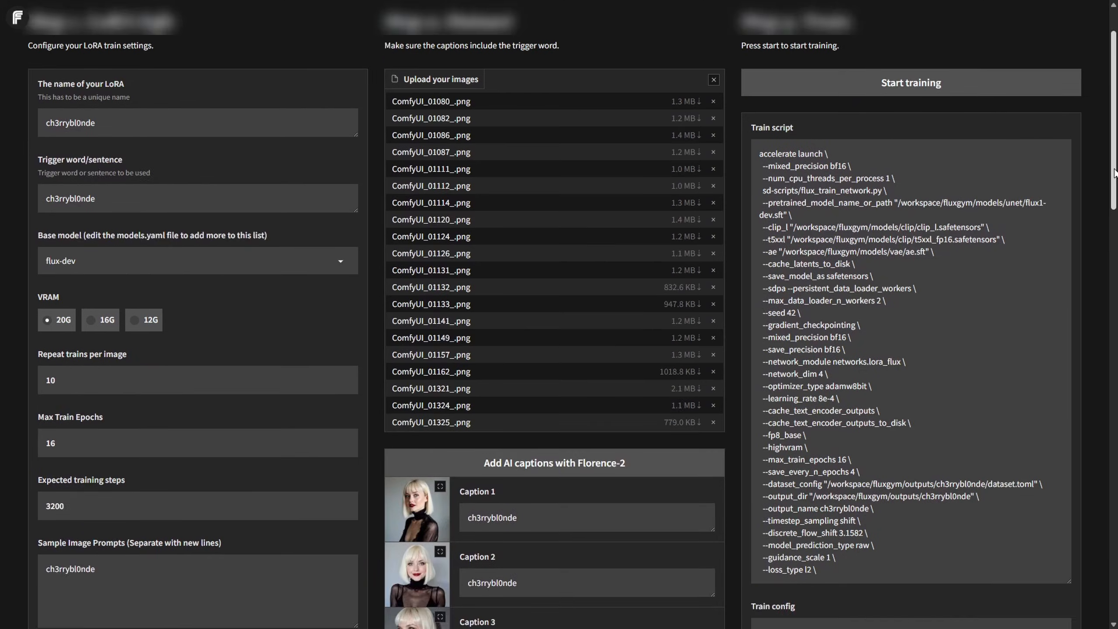
# Step: Rewrite a caption as 'ch3rrybl0nde, upper body, black dress, pulled-back hair, leaning against wall, confident' and review the rest
pyautogui.scroll(-3)
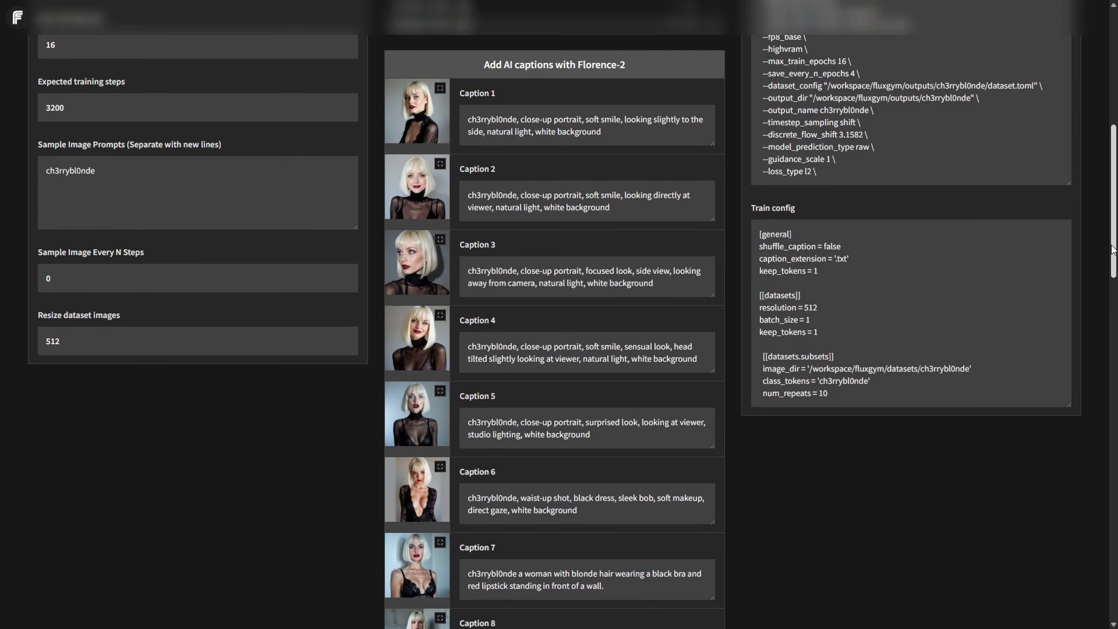
pyautogui.scroll(-3)
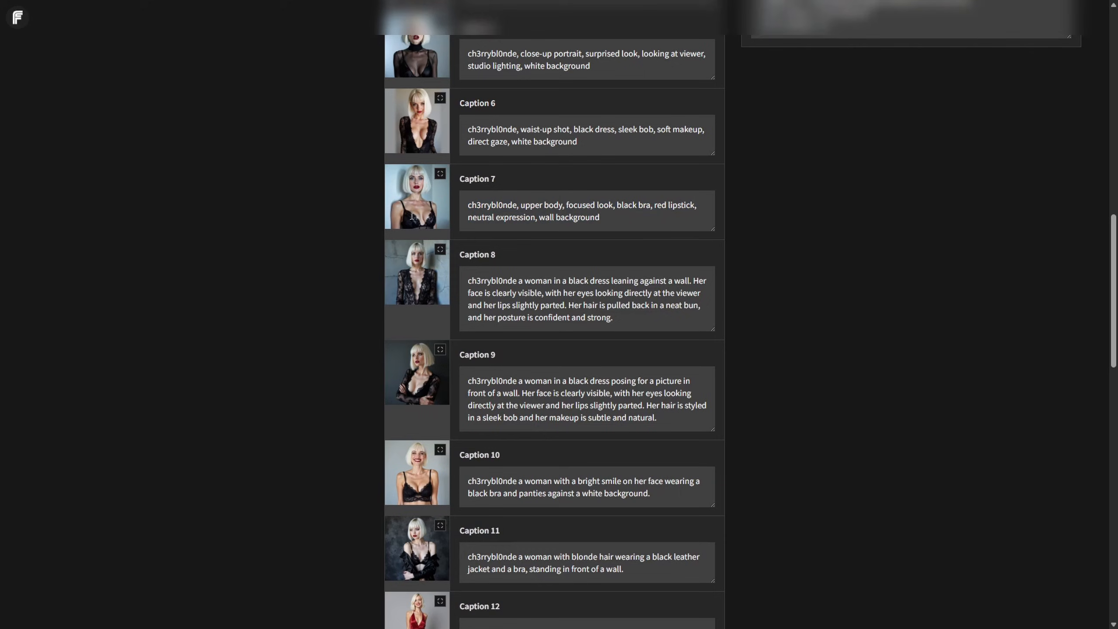
pyautogui.write('ch3rrybl0nde, upper body, black dress, pulled-back hair, leaning against wall, confident expression, looking at camera, lips slightly parted')
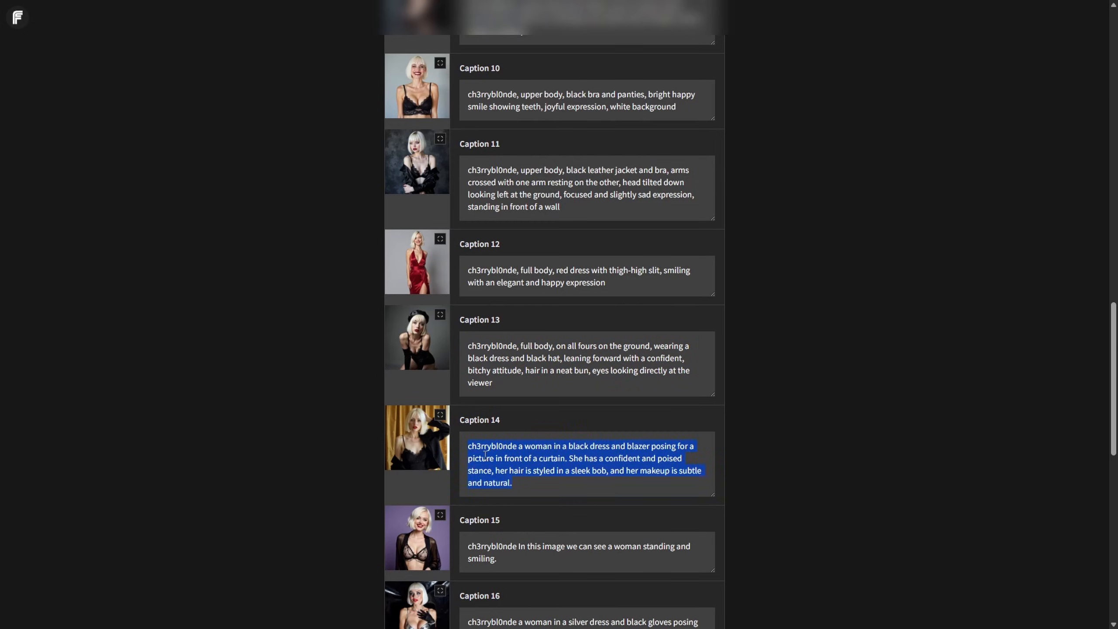
pyautogui.scroll(-3)
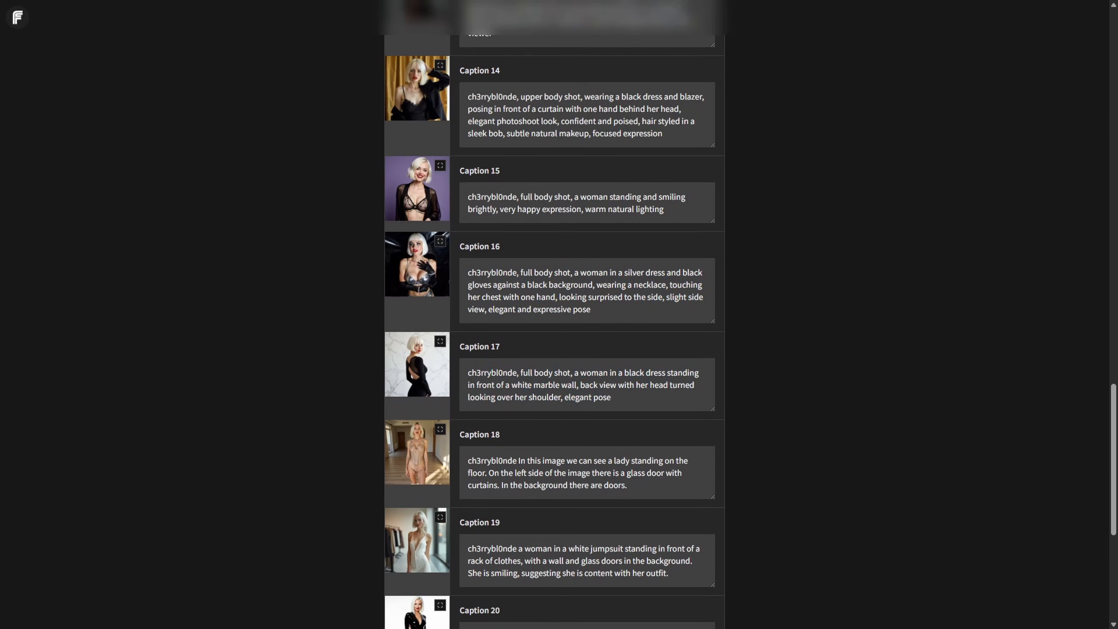
pyautogui.scroll(-3)
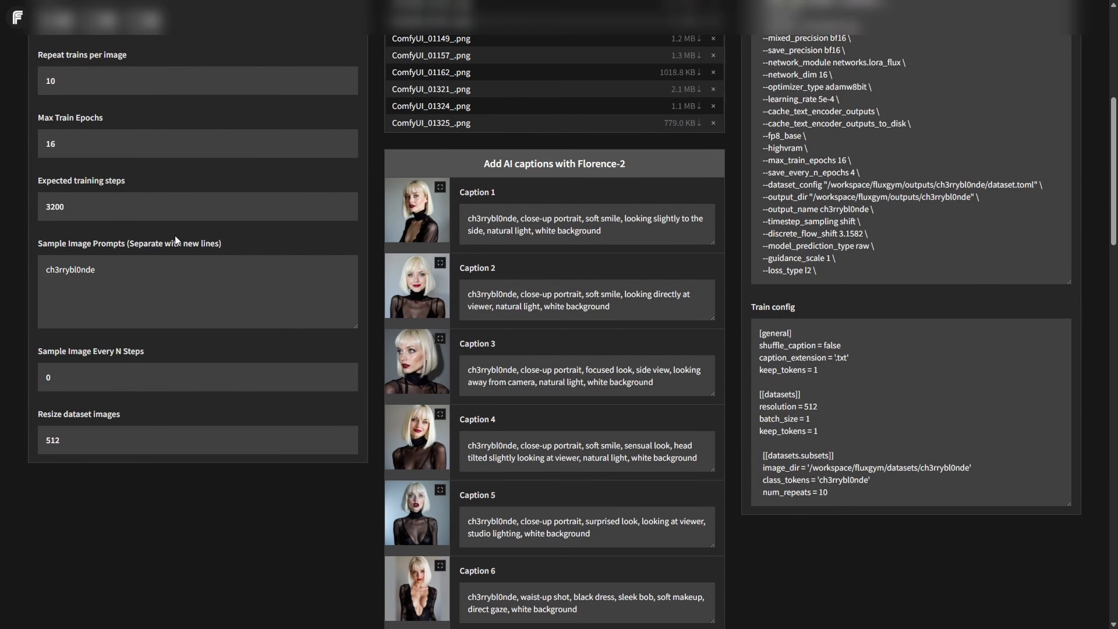
pyautogui.moveTo(165, 183)
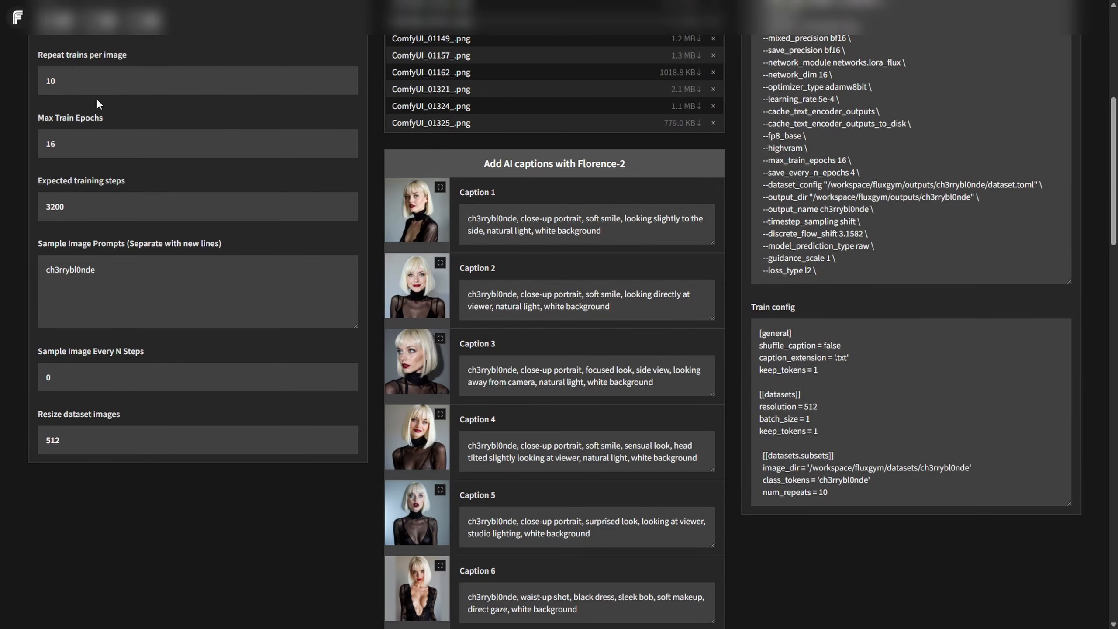
# Step: Set Max Train Epochs 12, Sample Image Every N Steps 400 and Resize dataset images 1024
pyautogui.doubleClick(96, 55)
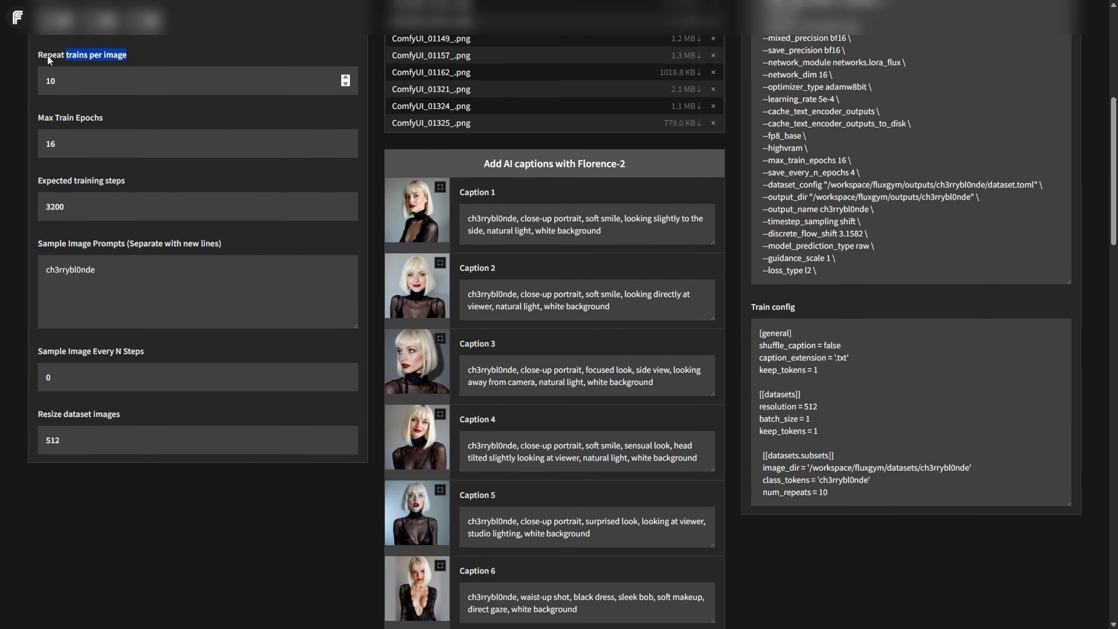
pyautogui.click(50, 80)
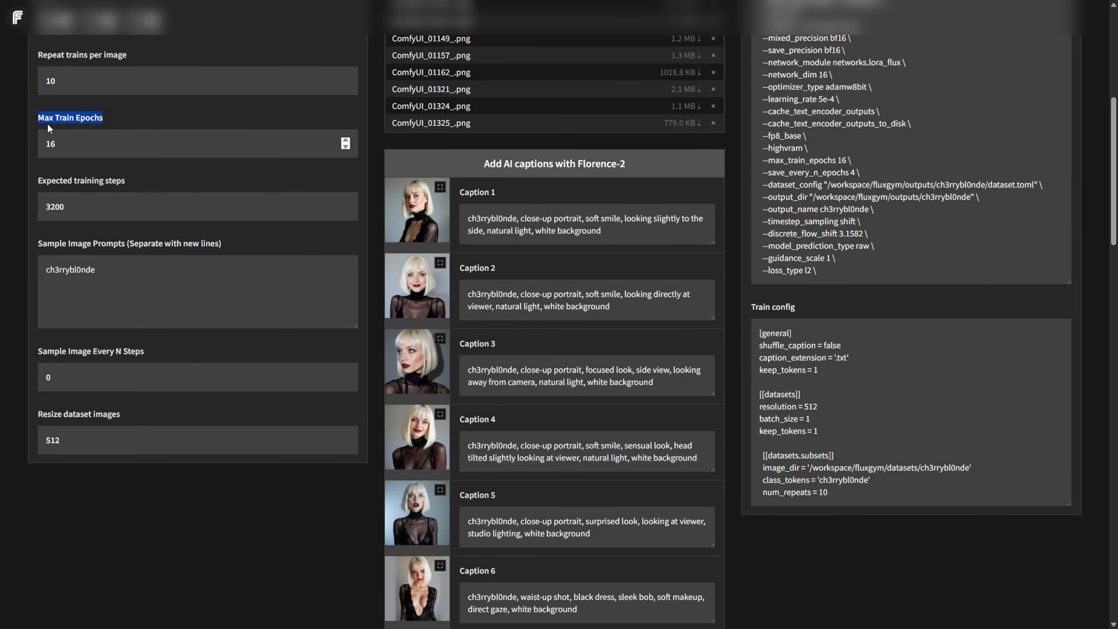
pyautogui.write('12')
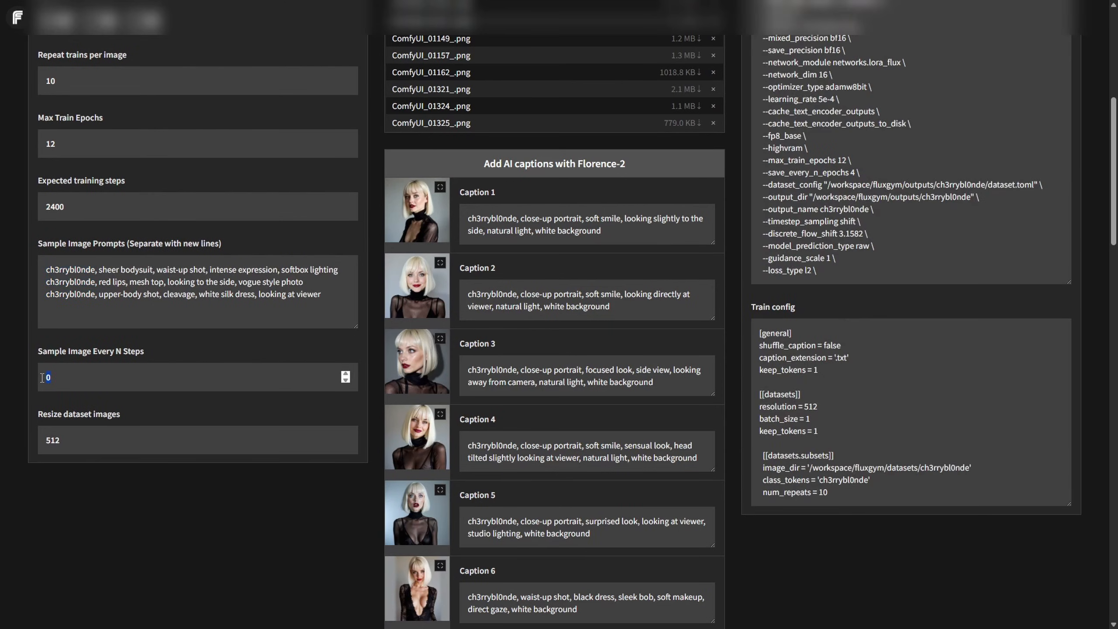
pyautogui.write('400')
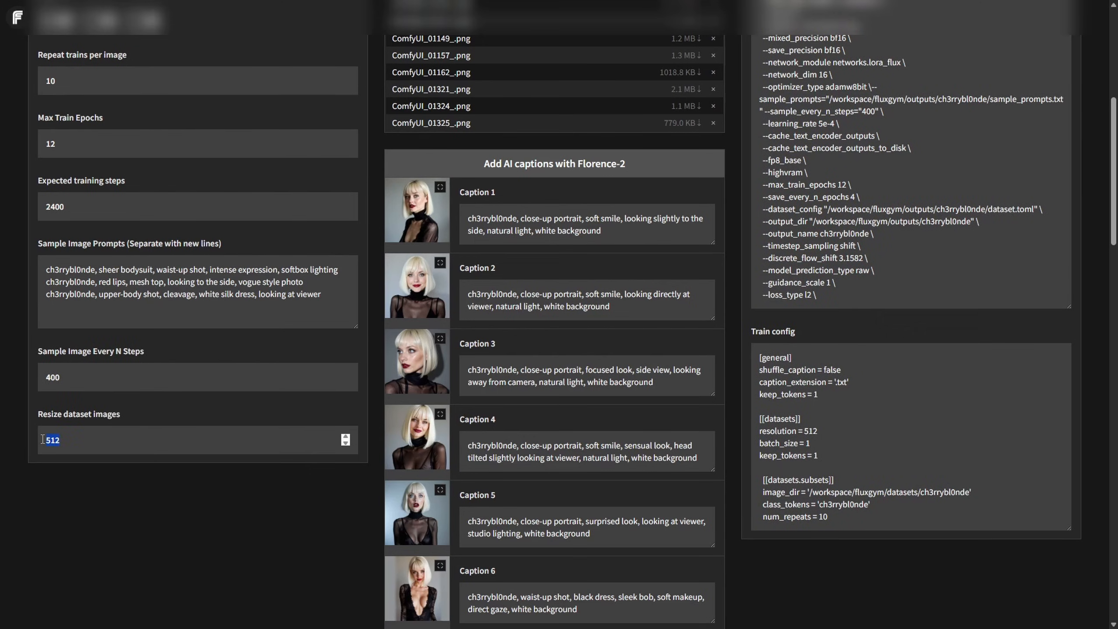
pyautogui.write('1024')
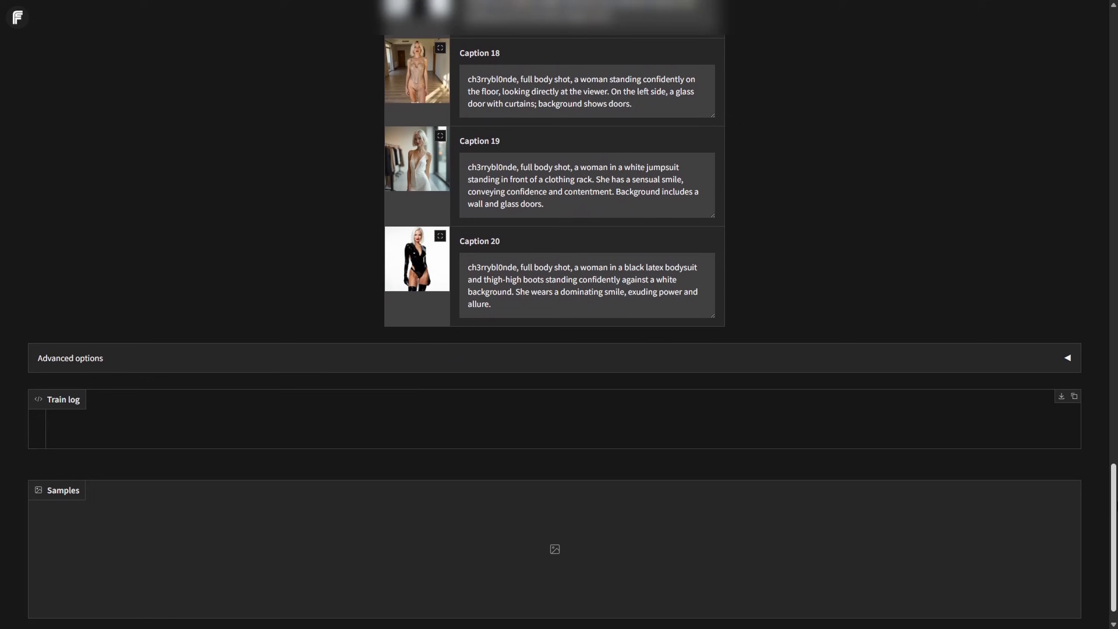
pyautogui.moveTo(367, 359)
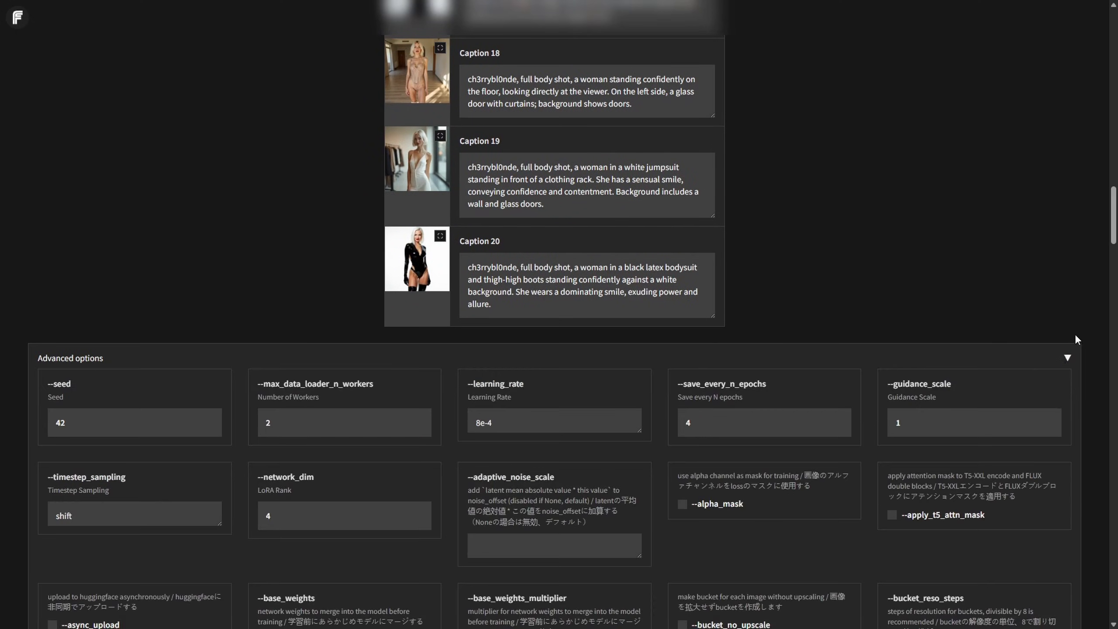
pyautogui.scroll(-3)
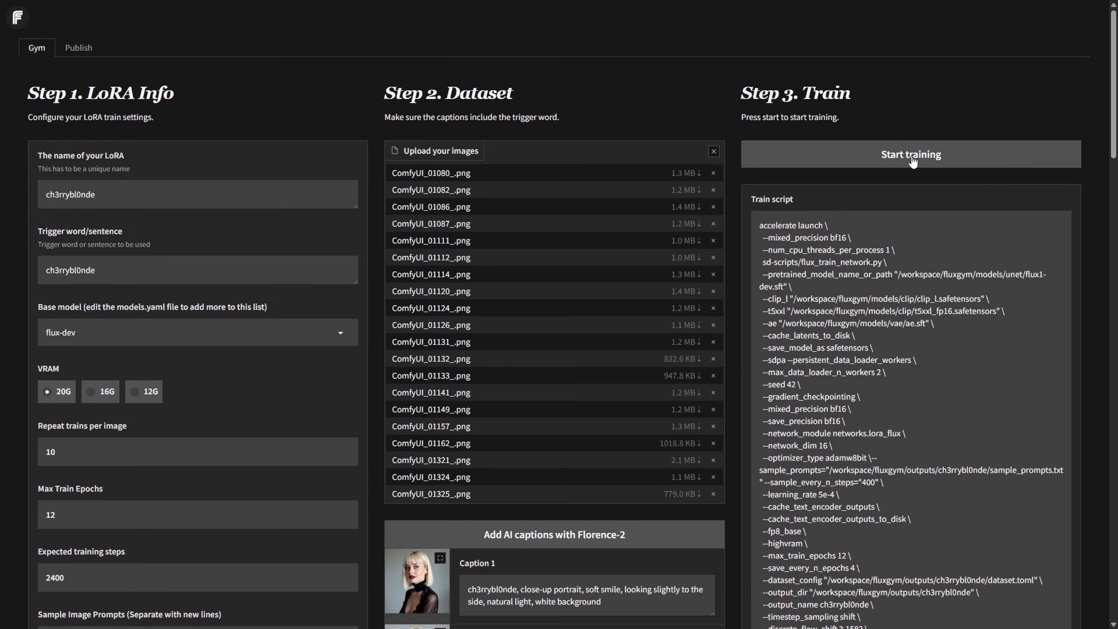
# Step: Start training the ch3rrybl0nde LoRA and check the train log, which reports an error
pyautogui.click(910, 154)
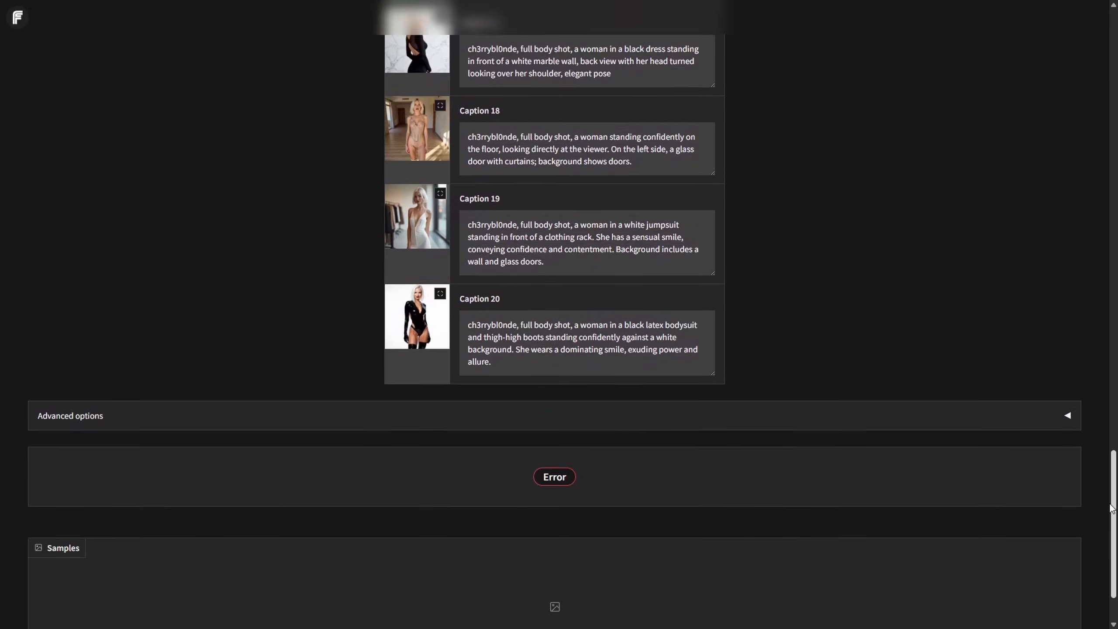
pyautogui.scroll(-3)
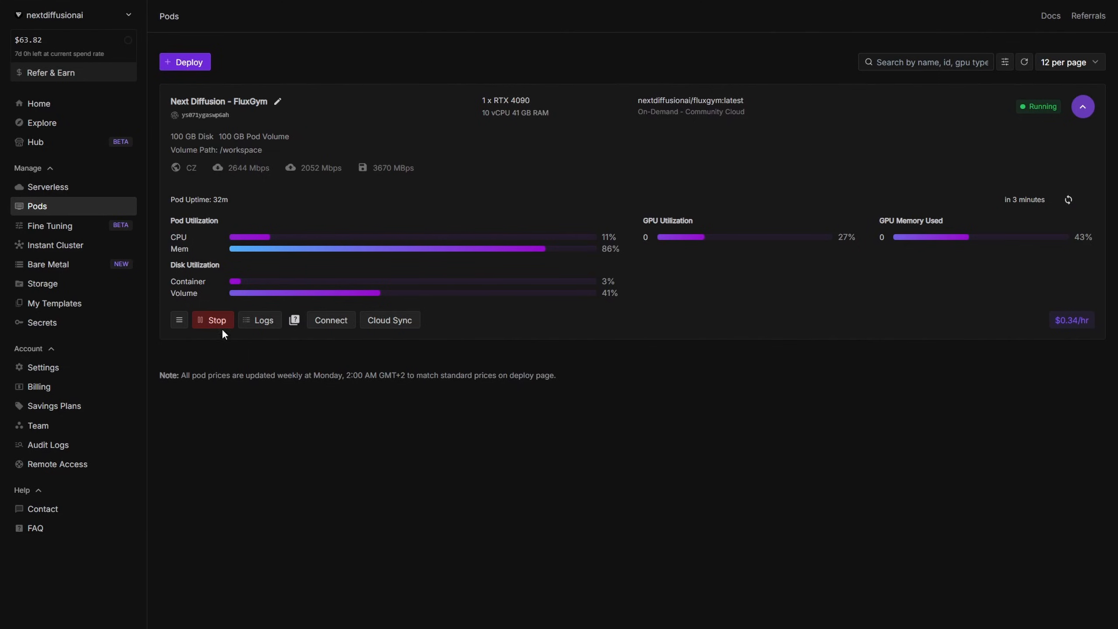
# Step: Stop the Next Diffusion - FluxGym pod and confirm Stop Pod
pyautogui.click(212, 320)
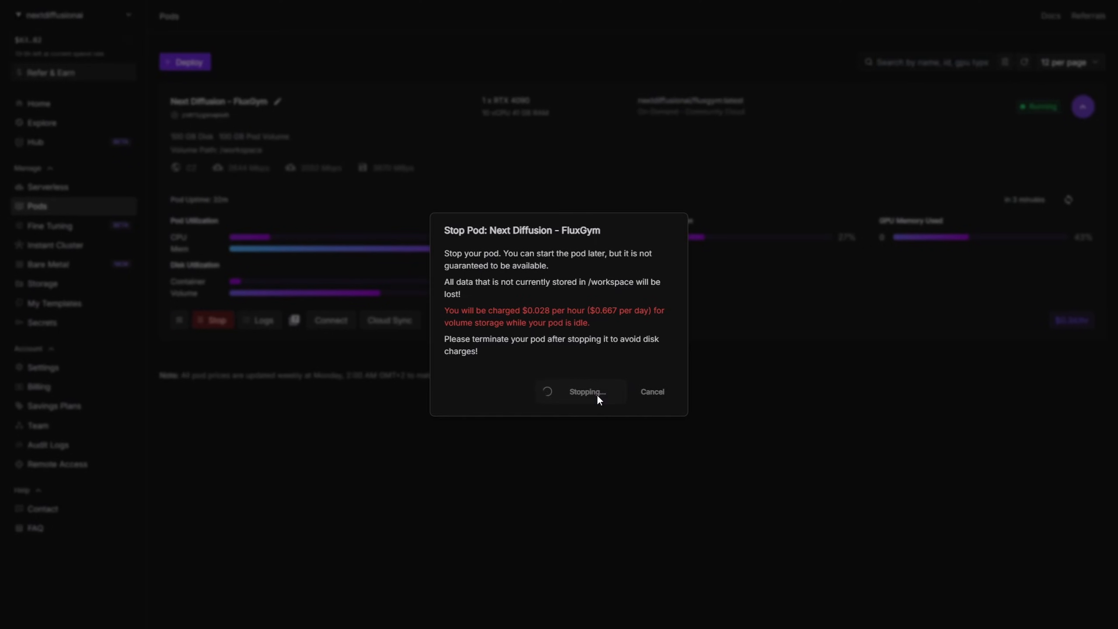
pyautogui.click(236, 205)
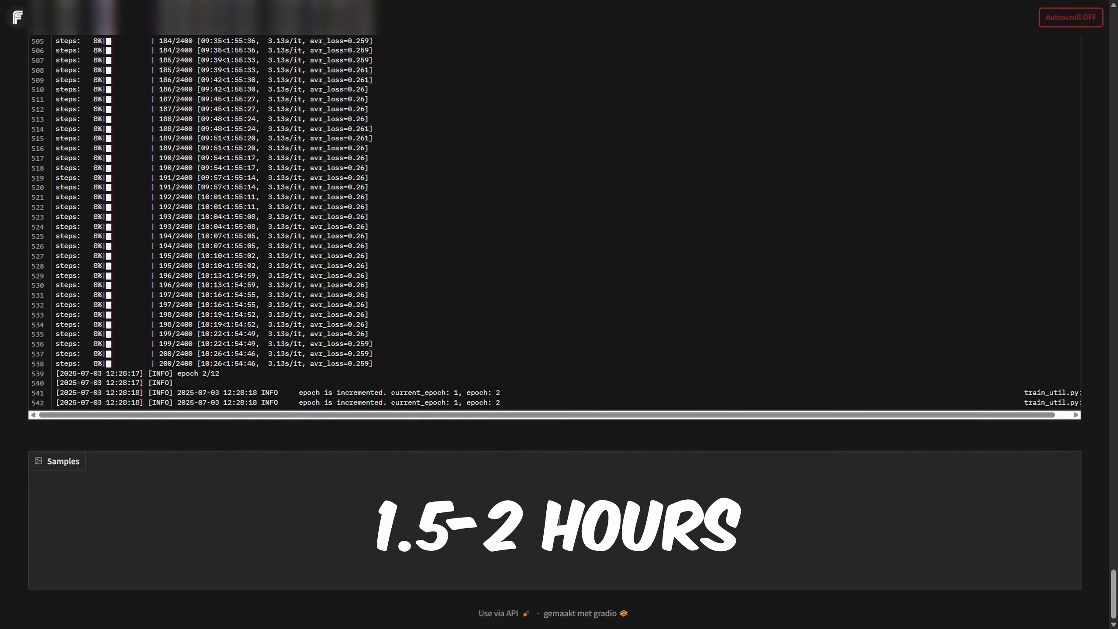
# Step: Watch the train log and Samples gallery as training progresses toward epoch 9
pyautogui.scroll(-3)
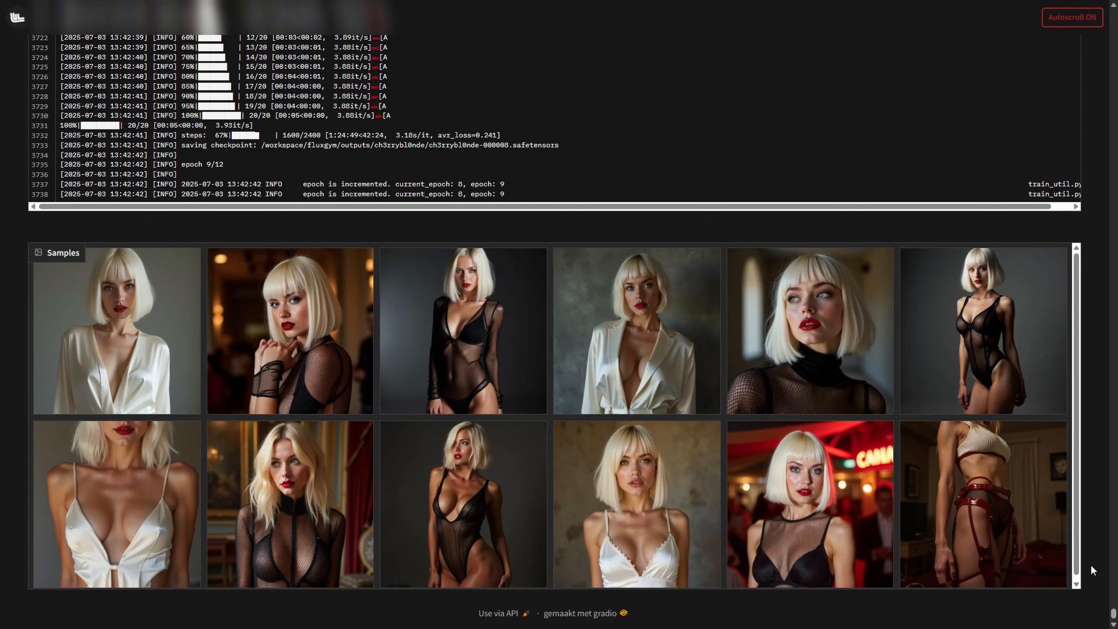
pyautogui.moveTo(298, 518)
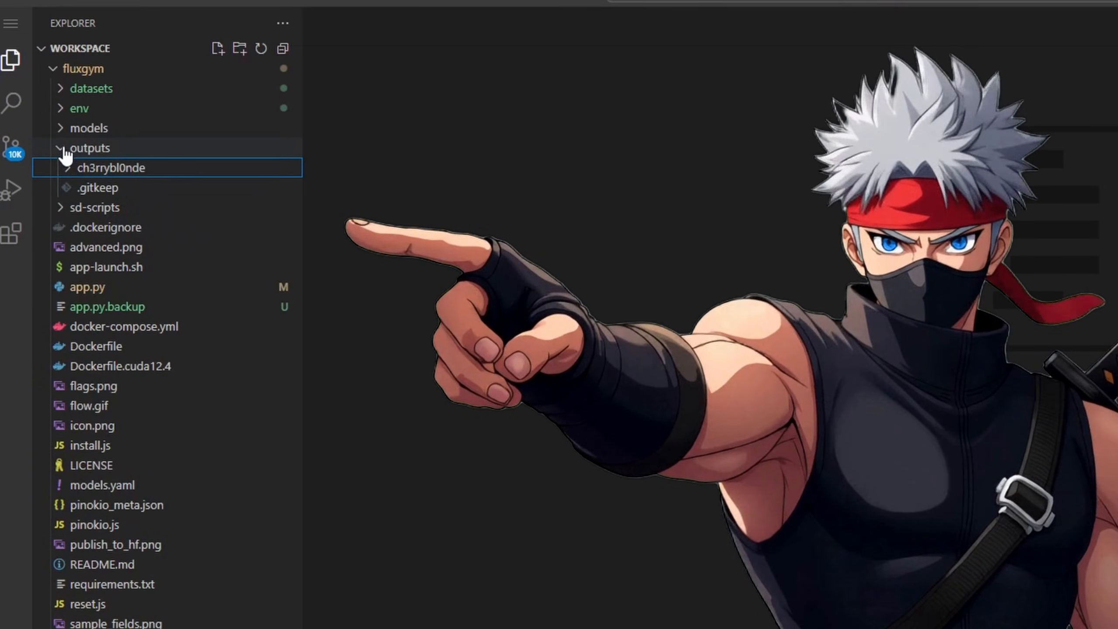
# Step: Refresh fluxgym/outputs in the Explorer and select the ch3rrybl0nde LoRA folder
pyautogui.click(89, 147)
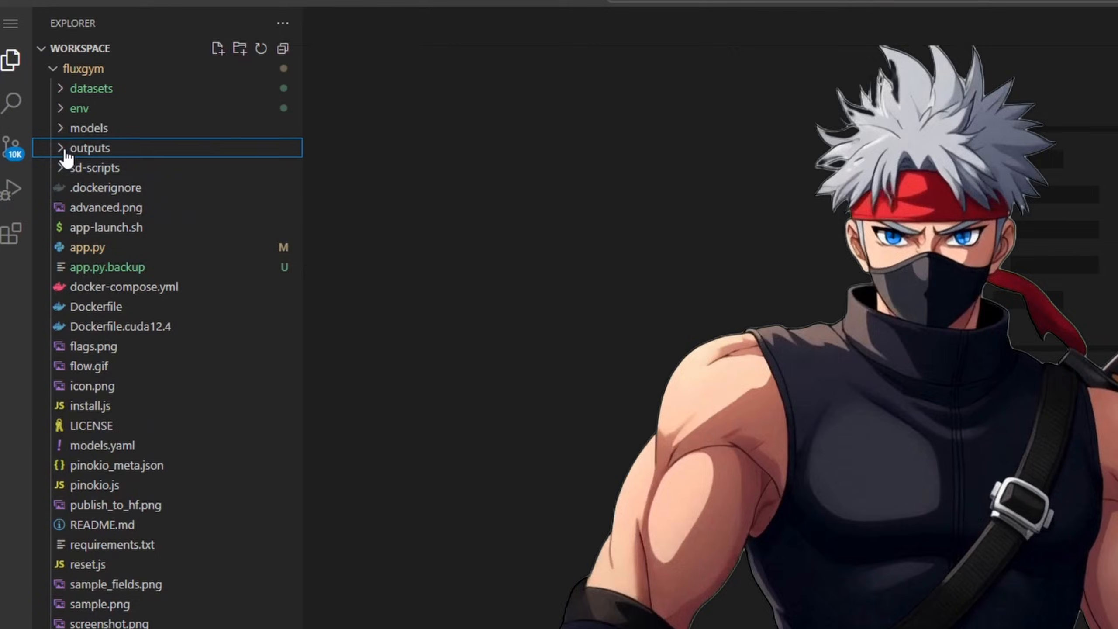
pyautogui.click(90, 148)
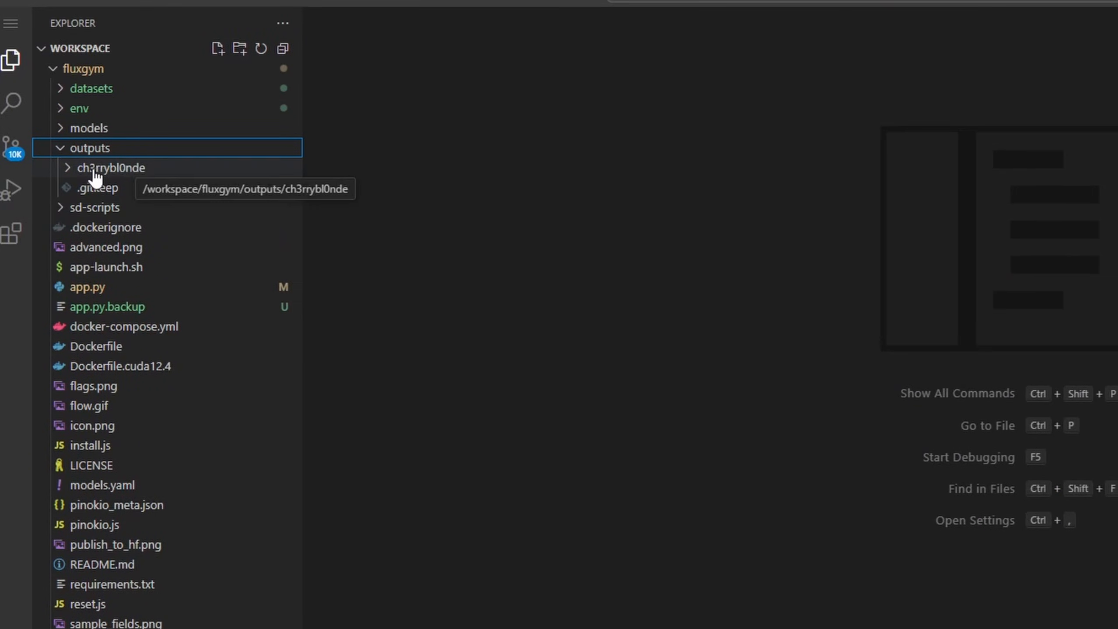
pyautogui.click(111, 167)
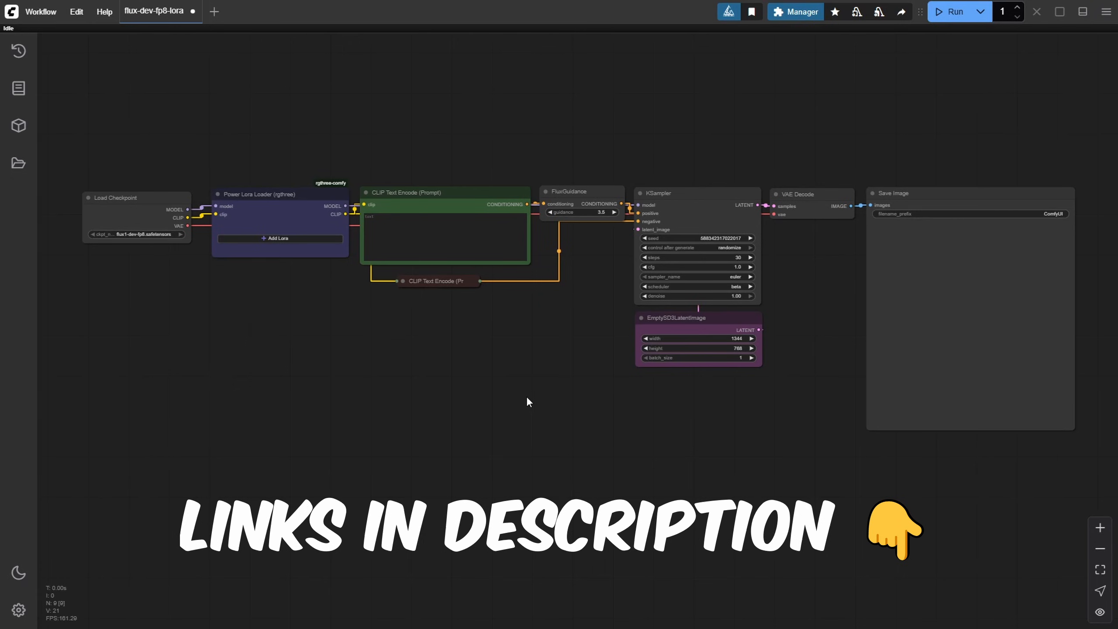
pyautogui.moveTo(519, 406)
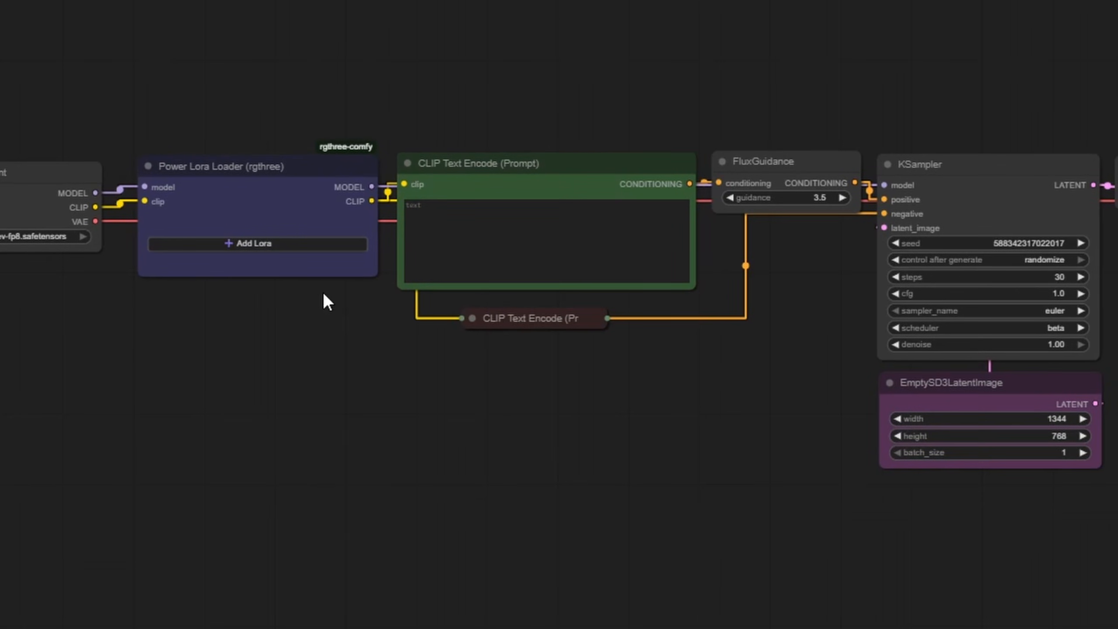
# Step: Add the ch3rrybl0nde-000012.safetensors LoRA at strength 1.00 in Power Lora Loader
pyautogui.click(257, 243)
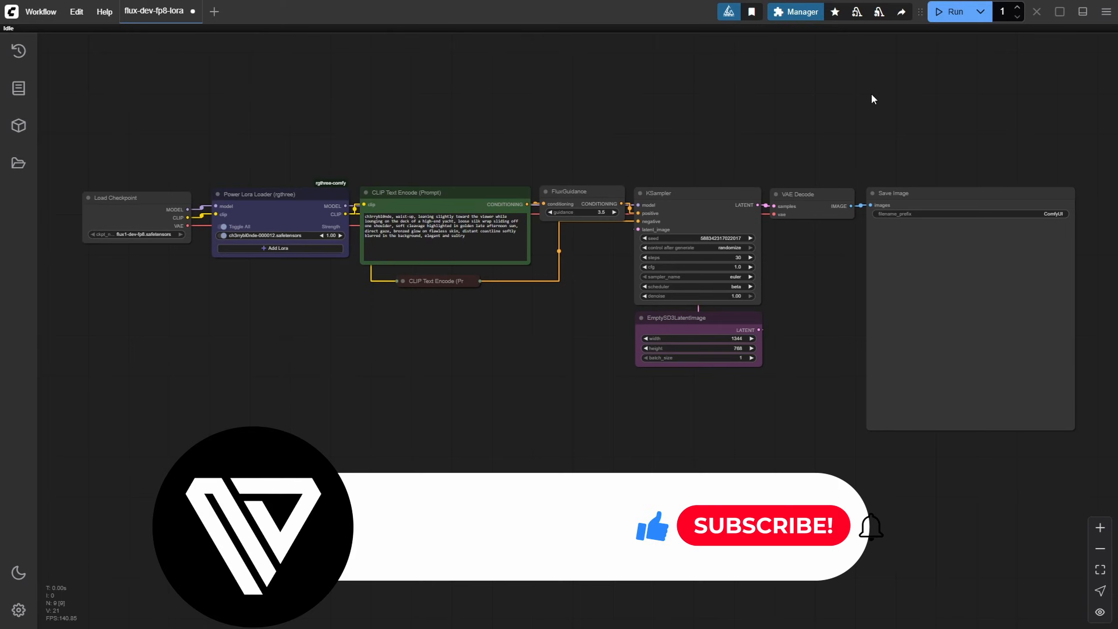
# Step: Run the workflow to generate the platinum-blonde yacht-deck portrait with the LoRA
pyautogui.click(954, 11)
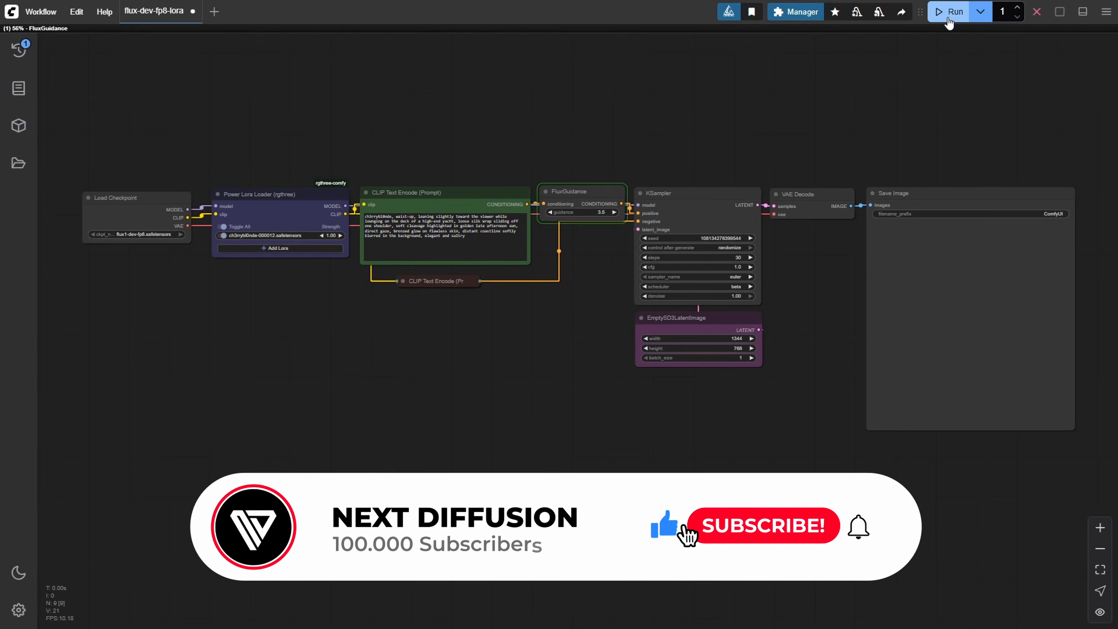
pyautogui.click(953, 11)
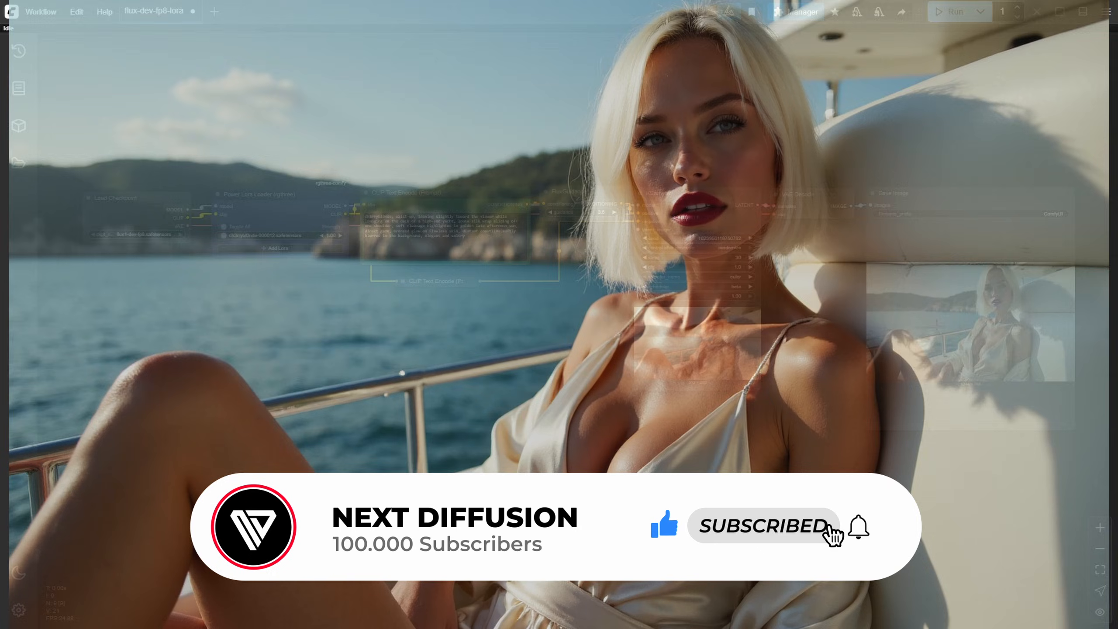